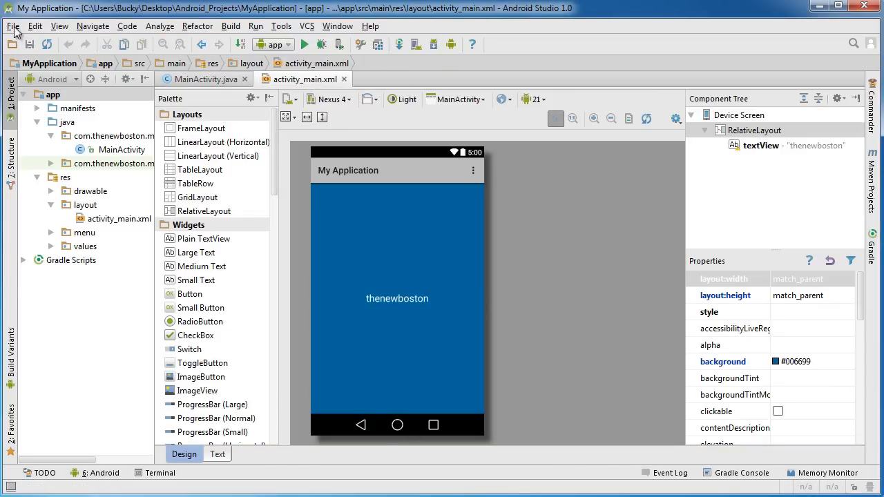
# - Close the MyApplication project to return to the welcome window
pyautogui.click(11, 26)
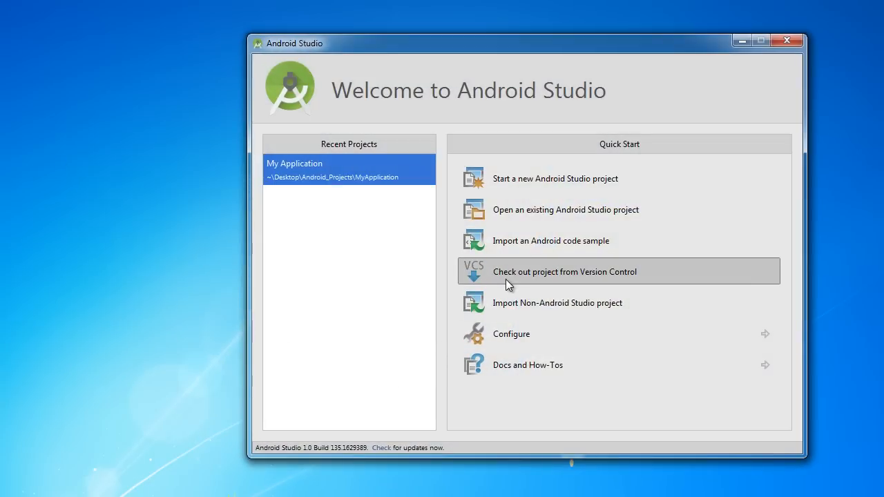
pyautogui.moveTo(478, 281)
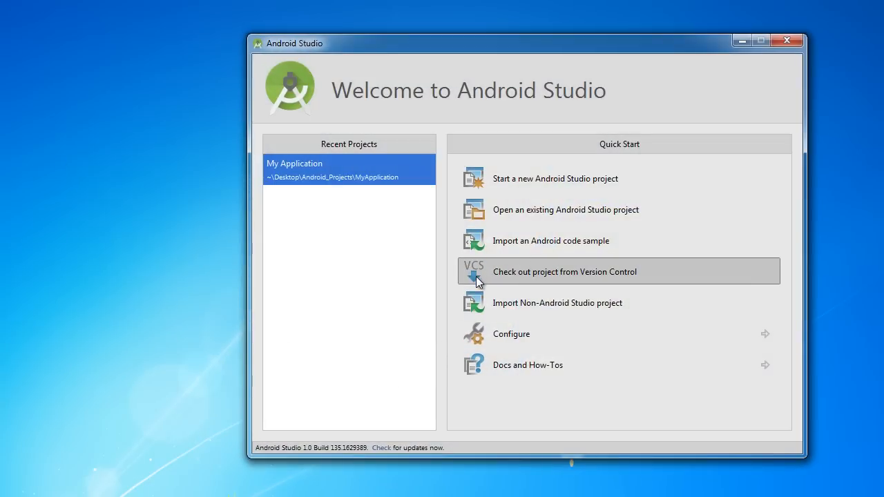
pyautogui.moveTo(826, 55)
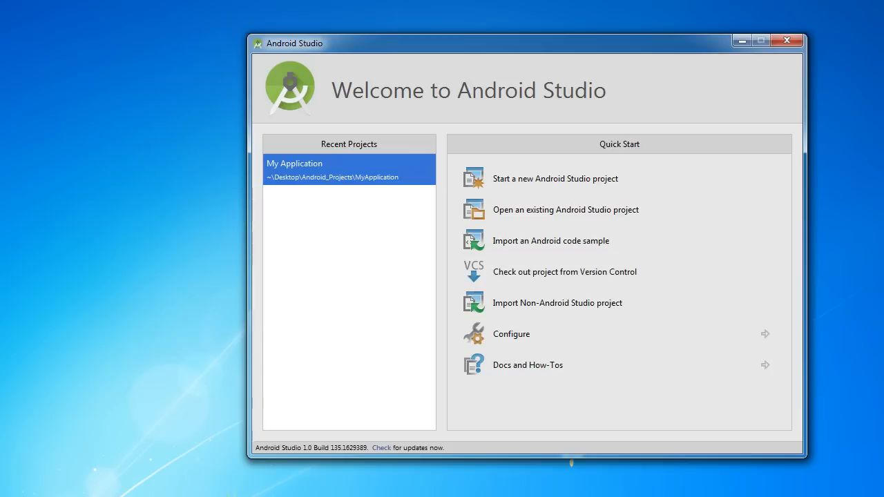
pyautogui.moveTo(365, 167)
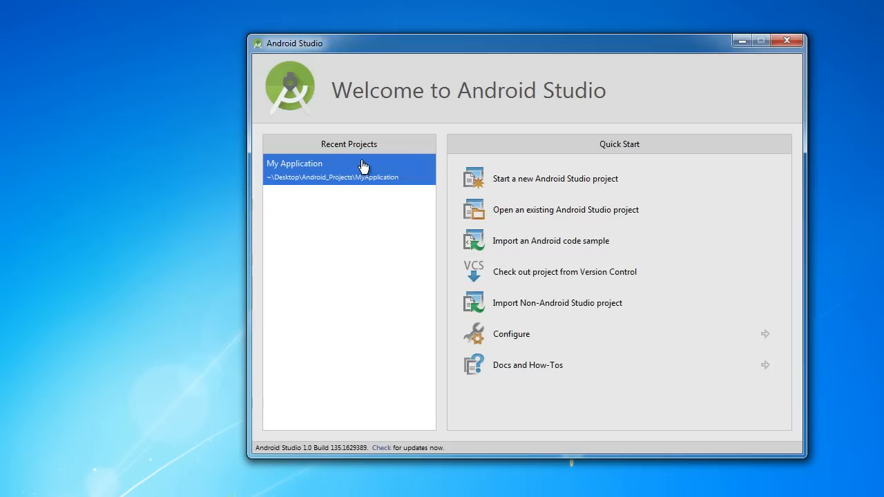
pyautogui.moveTo(331, 188)
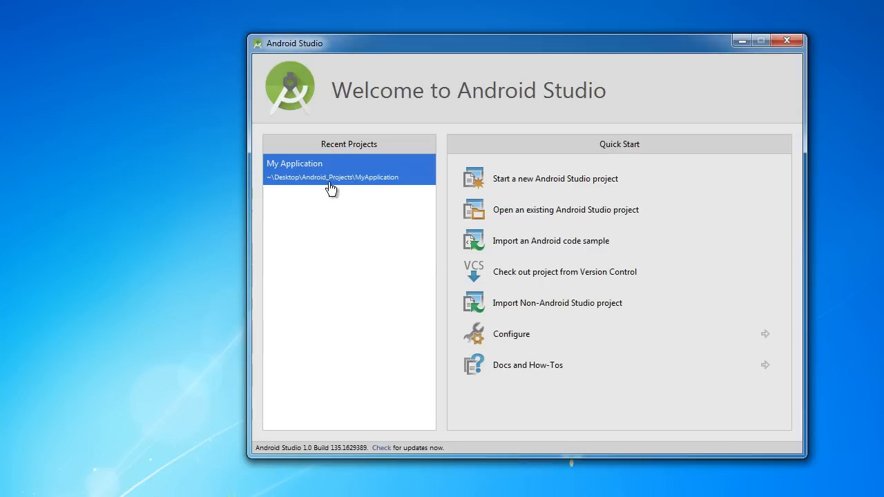
pyautogui.moveTo(107, 122)
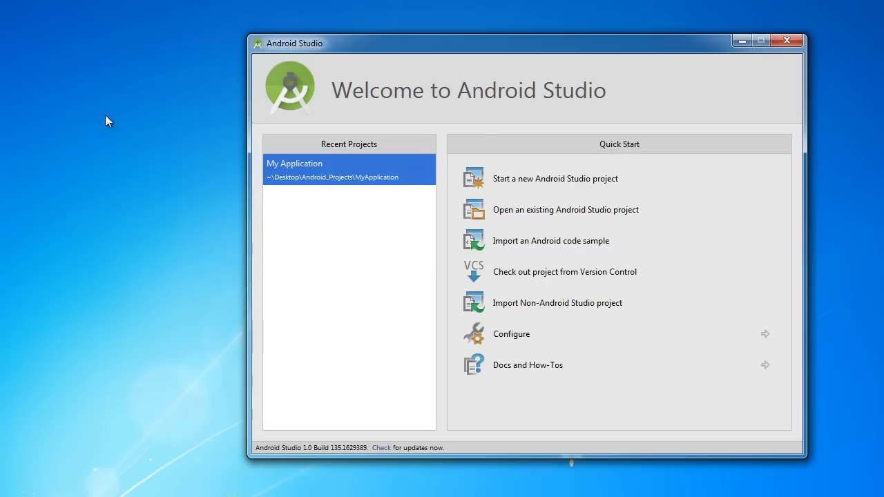
pyautogui.moveTo(491, 253)
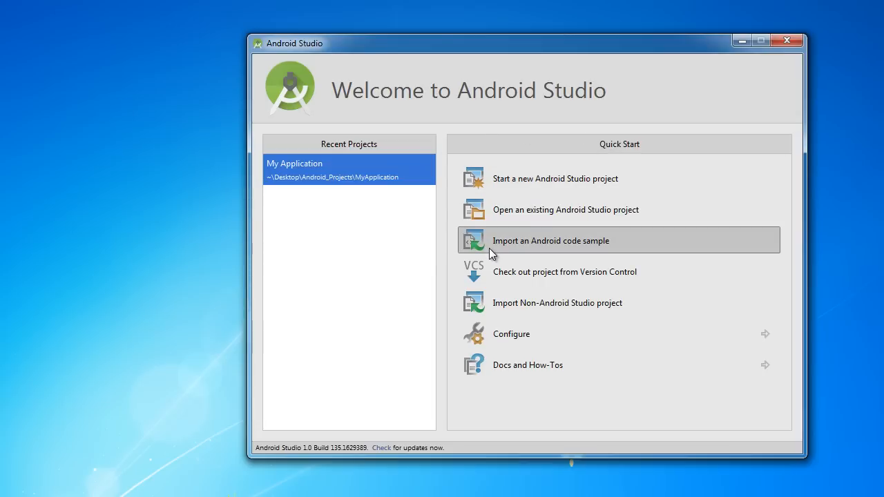
pyautogui.moveTo(528, 218)
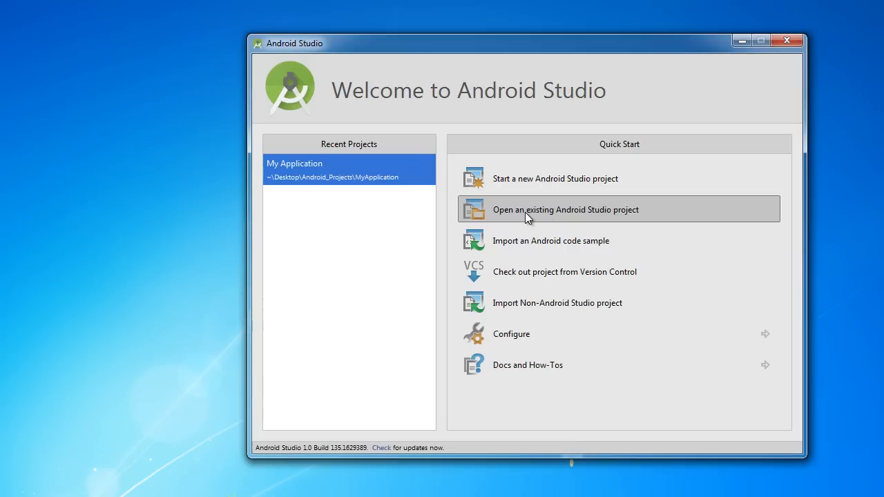
pyautogui.moveTo(569, 180)
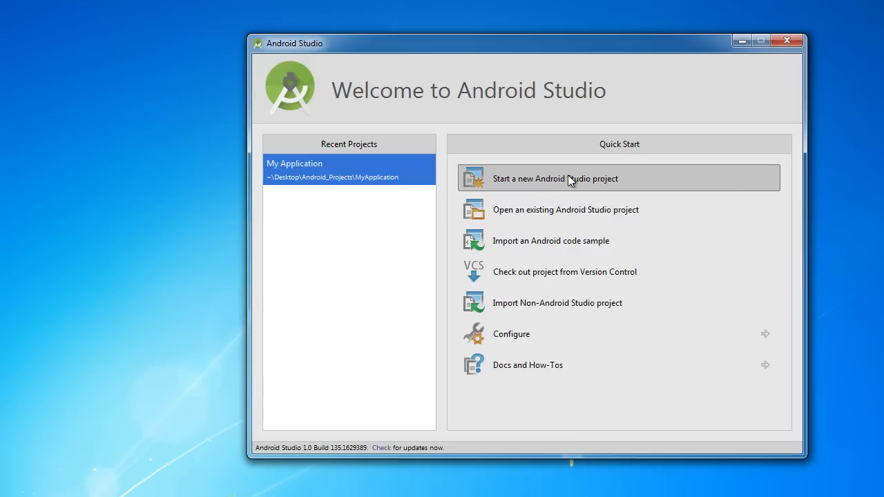
pyautogui.moveTo(619, 179)
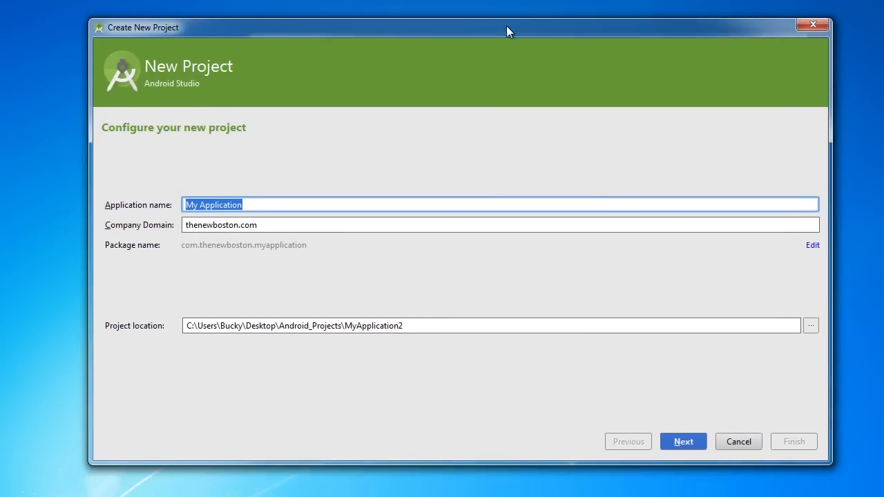
pyautogui.moveTo(500, 128)
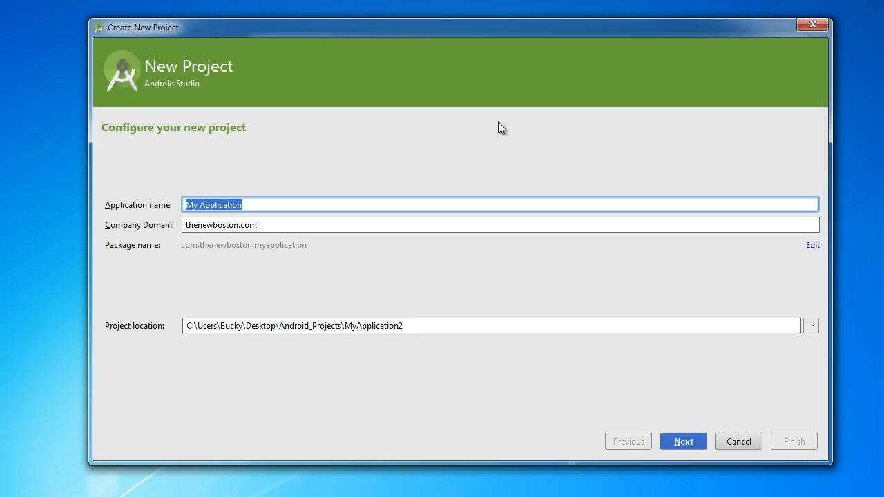
# - Name the new project's application Hamblaster, updating the package and folder
pyautogui.write('Hamb')
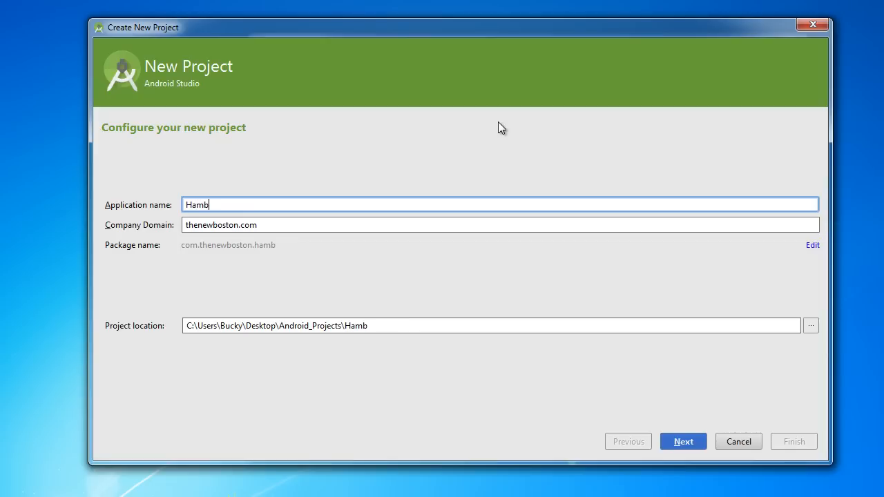
pyautogui.write('laster')
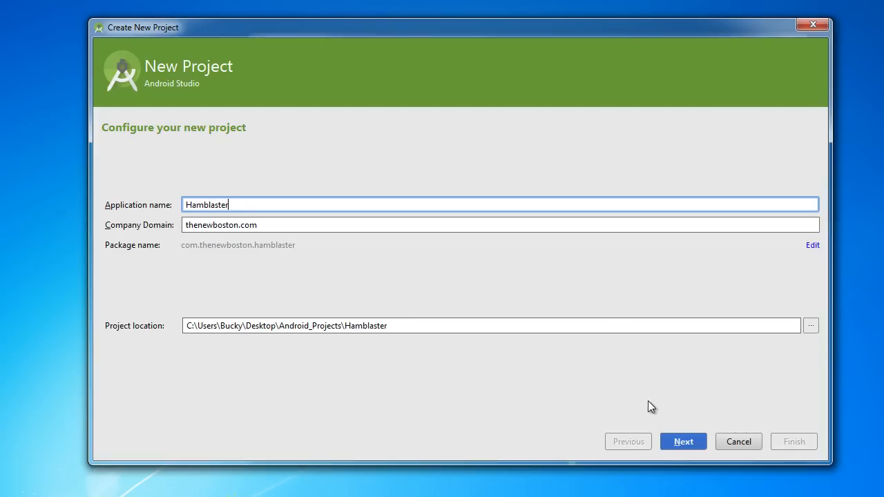
pyautogui.moveTo(793, 424)
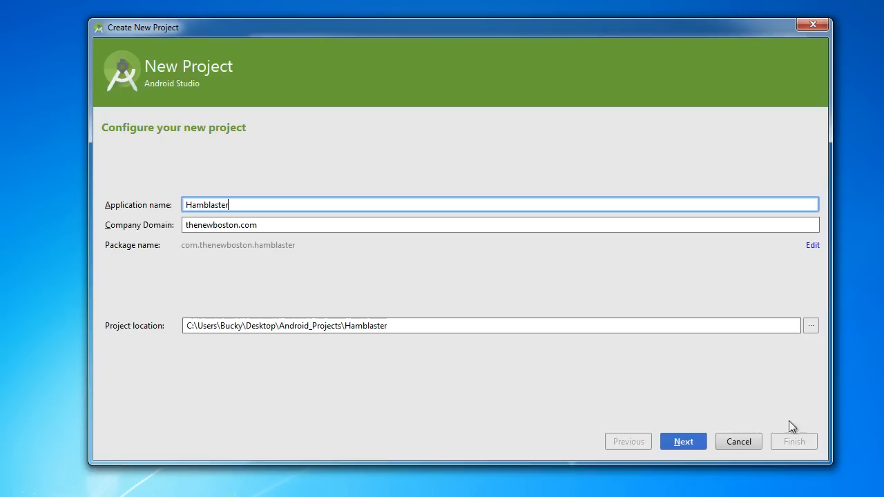
# - Accept the name and keep the Phone and Tablet target, reaching the activity templates
pyautogui.click(683, 442)
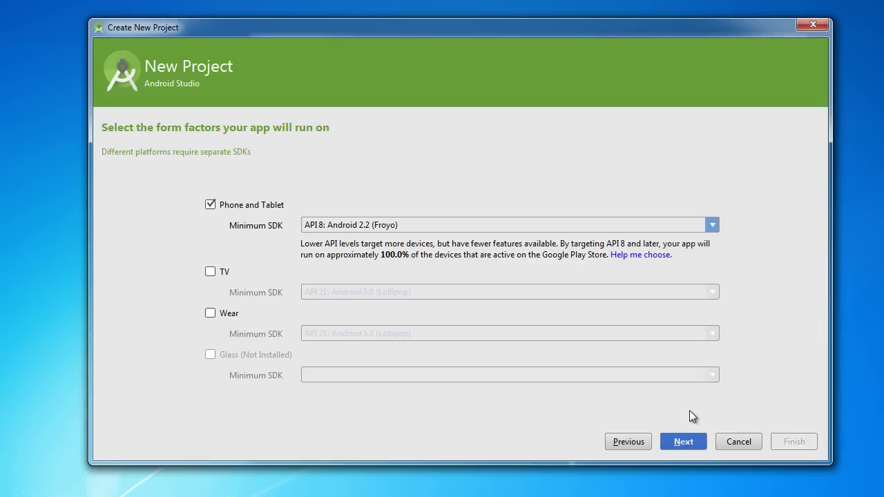
pyautogui.moveTo(268, 210)
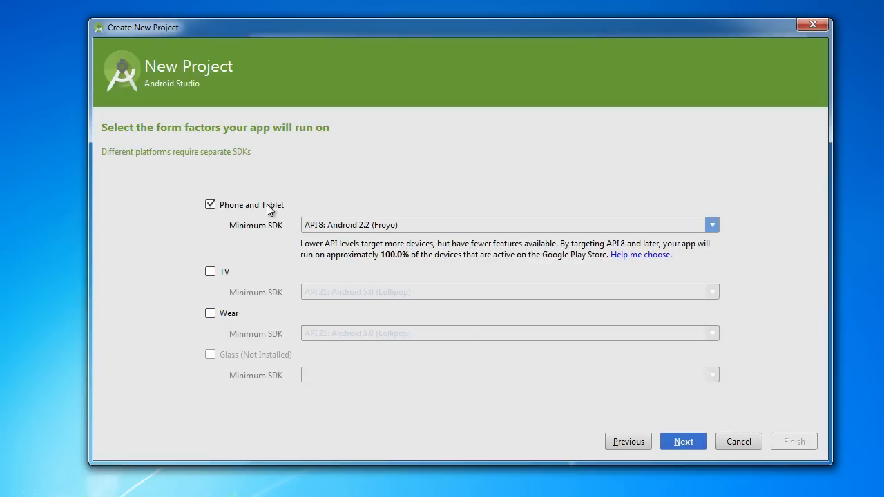
pyautogui.click(682, 442)
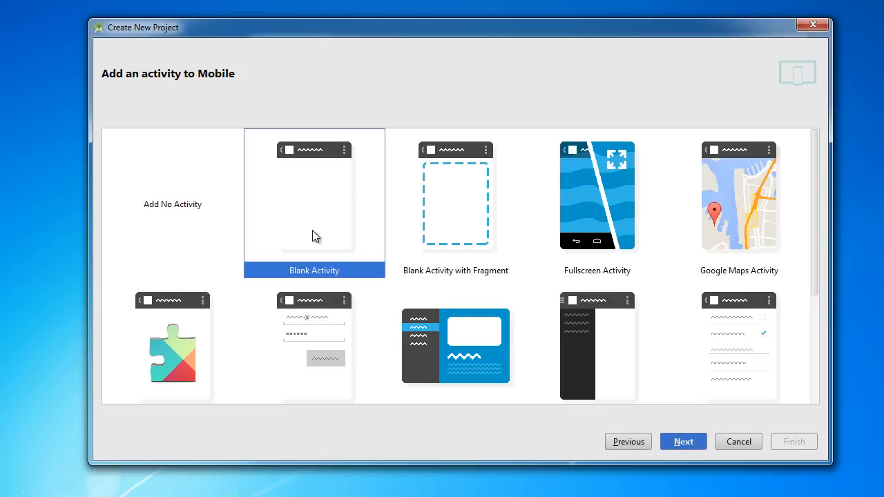
pyautogui.moveTo(453, 221)
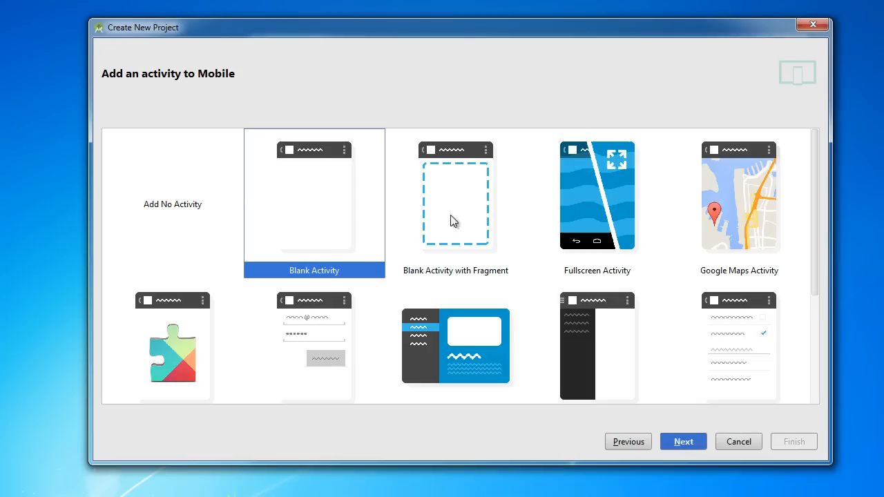
pyautogui.moveTo(309, 205)
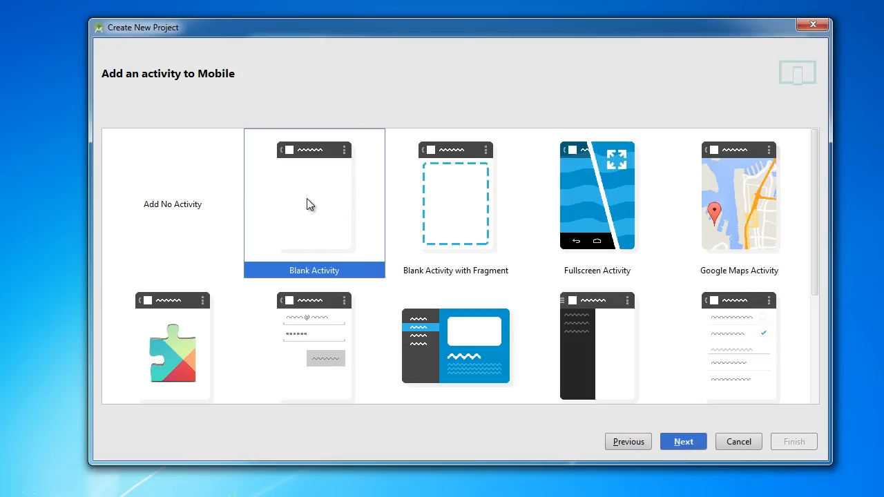
pyautogui.moveTo(308, 209)
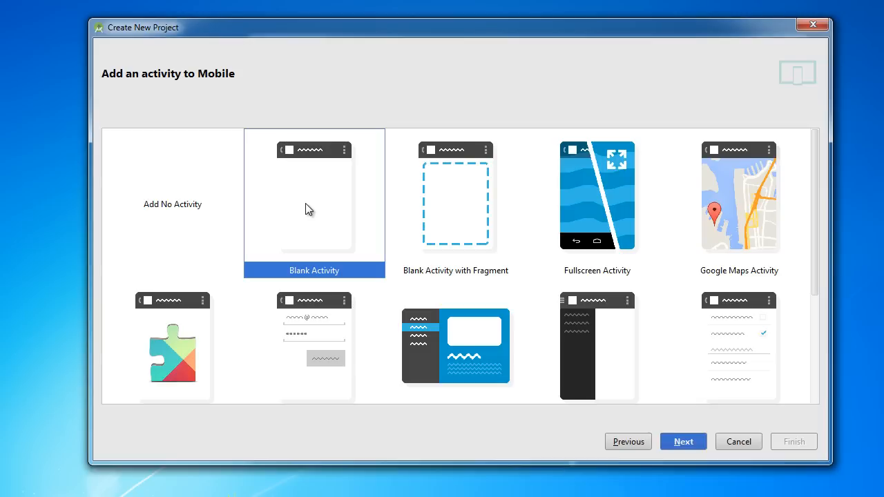
pyautogui.moveTo(315, 224)
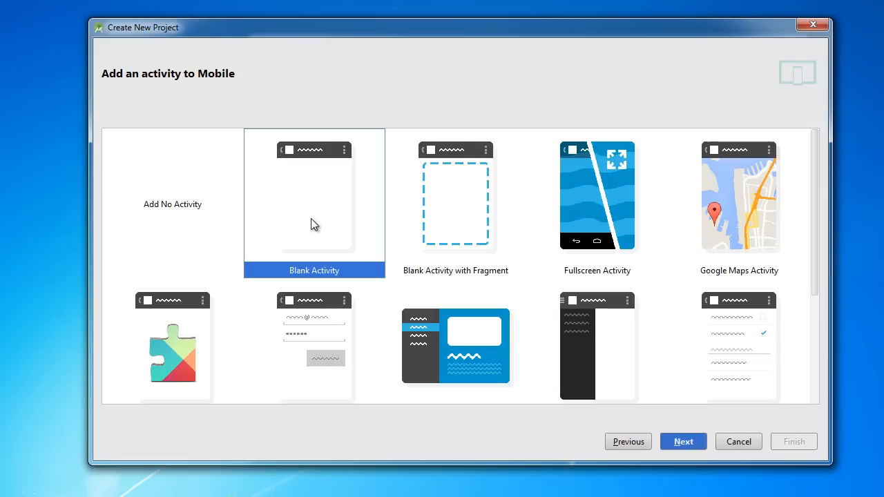
pyautogui.moveTo(172, 205)
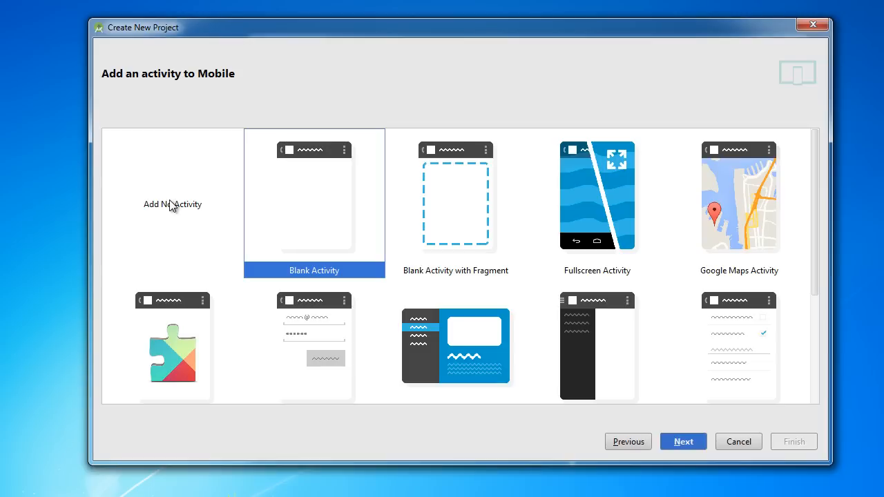
# - Finish the wizard so the Hamblaster project is created and built
pyautogui.click(171, 204)
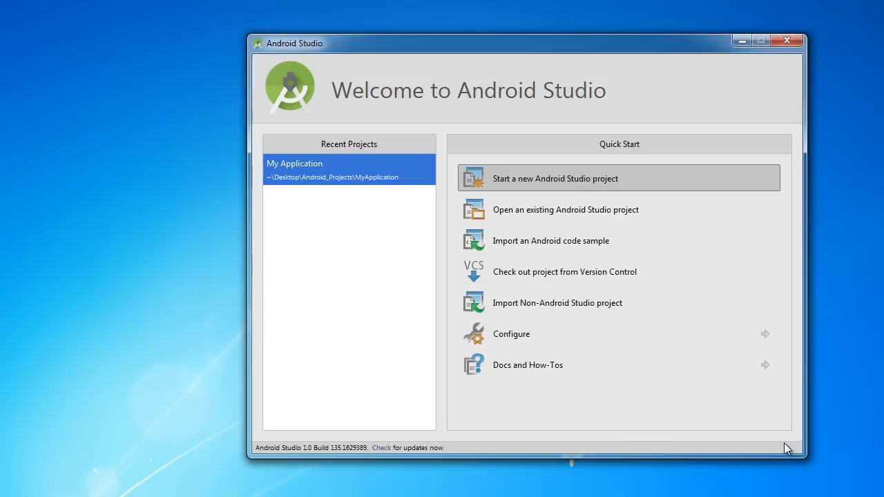
pyautogui.moveTo(477, 256)
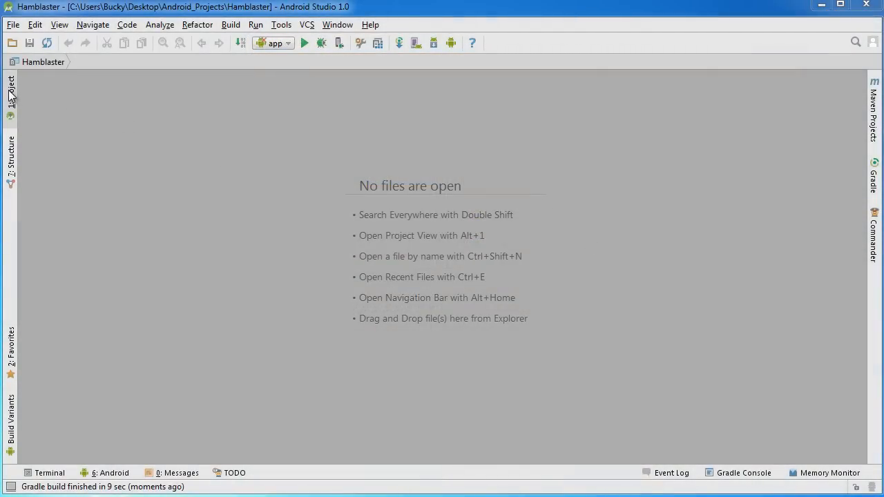
# - Expand app and java in the Project panel and select the com.thenewboston.hamblaster package
pyautogui.click(10, 91)
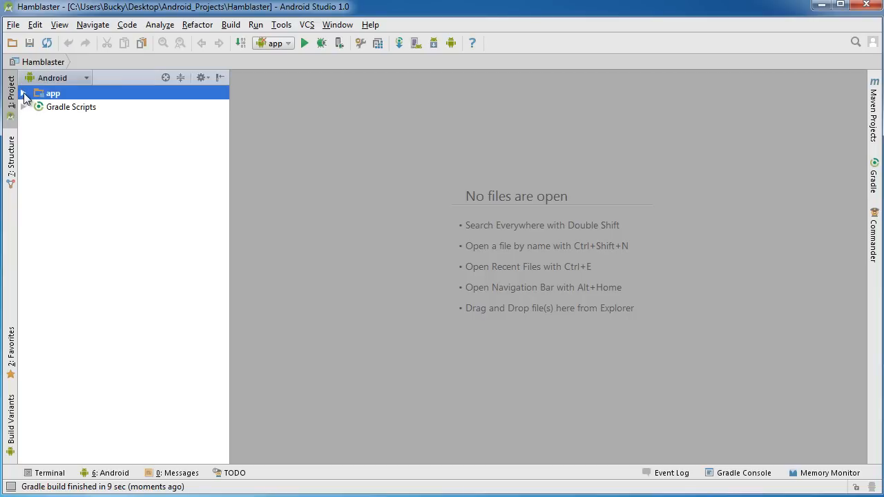
pyautogui.click(25, 94)
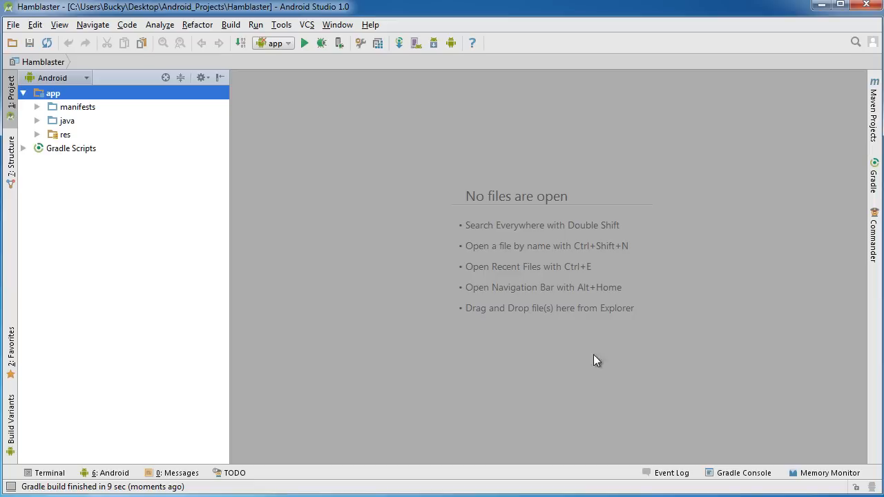
pyautogui.moveTo(616, 328)
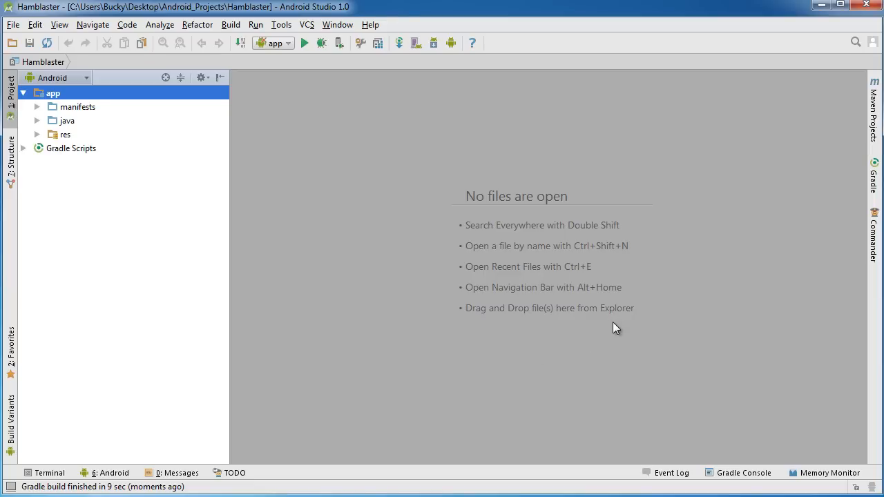
pyautogui.moveTo(624, 337)
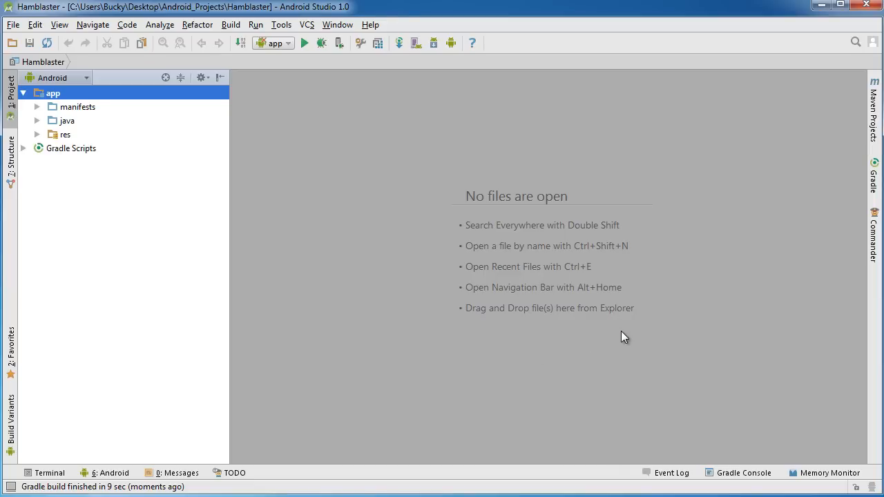
pyautogui.moveTo(657, 336)
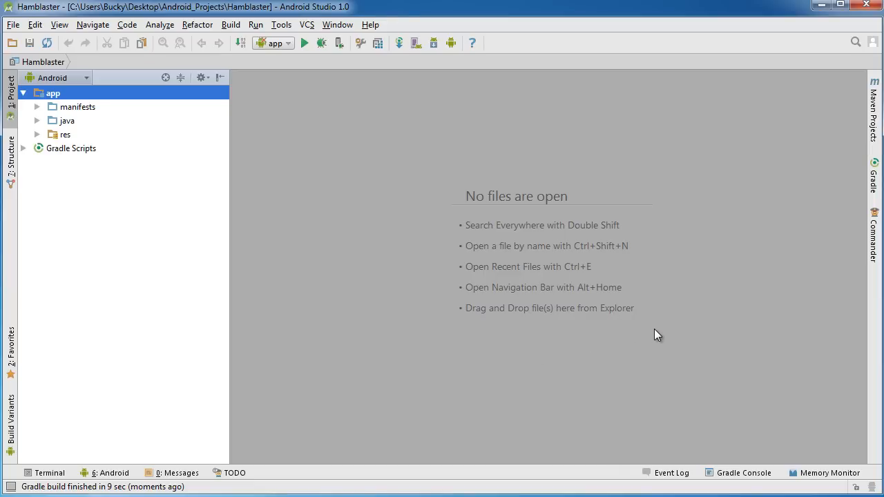
pyautogui.moveTo(682, 311)
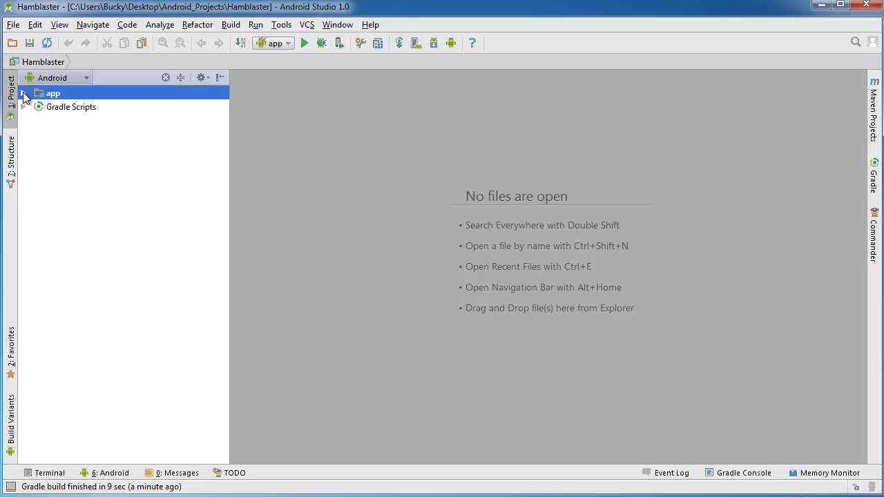
pyautogui.click(26, 94)
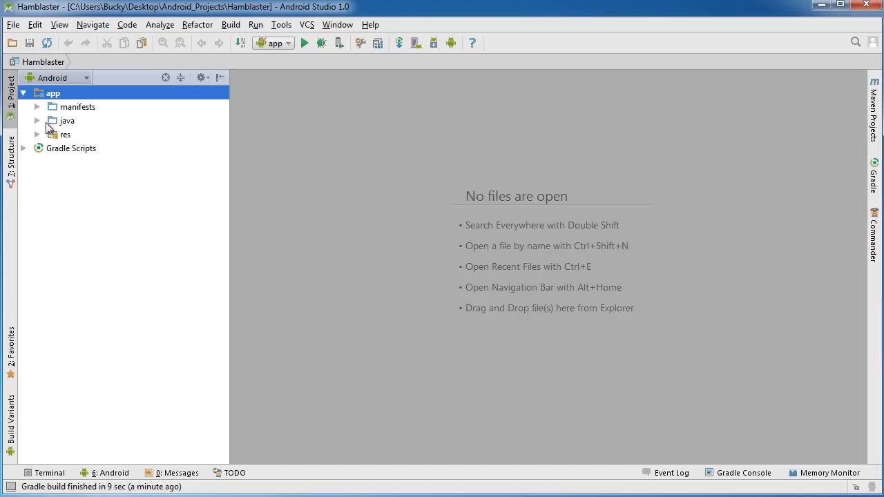
pyautogui.click(36, 122)
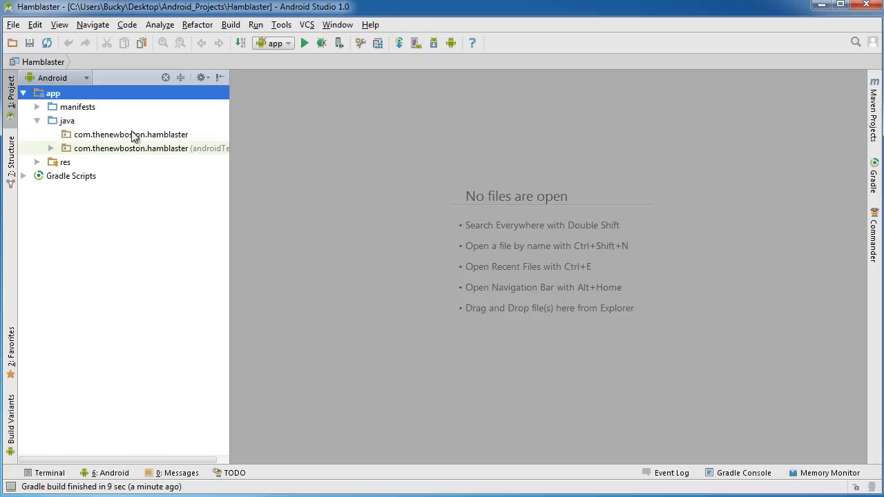
pyautogui.click(130, 134)
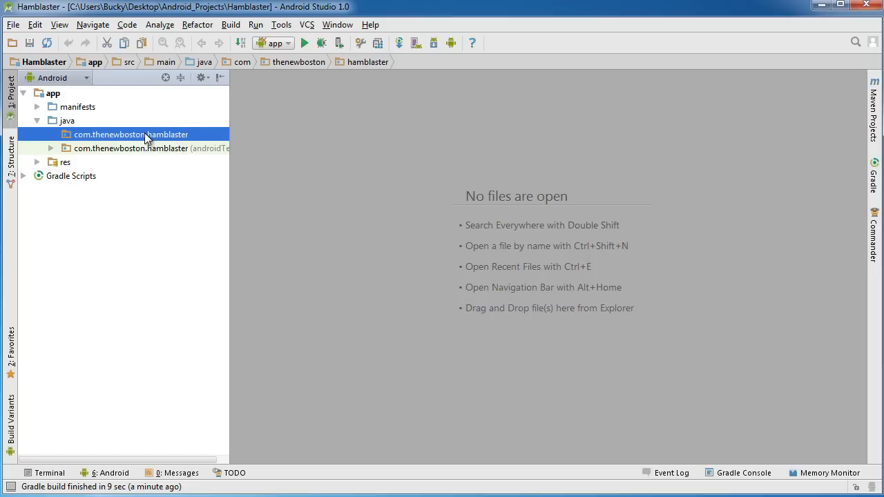
# - Start a new Blank Activity for the hamblaster package from its context menu
pyautogui.rightClick(131, 134)
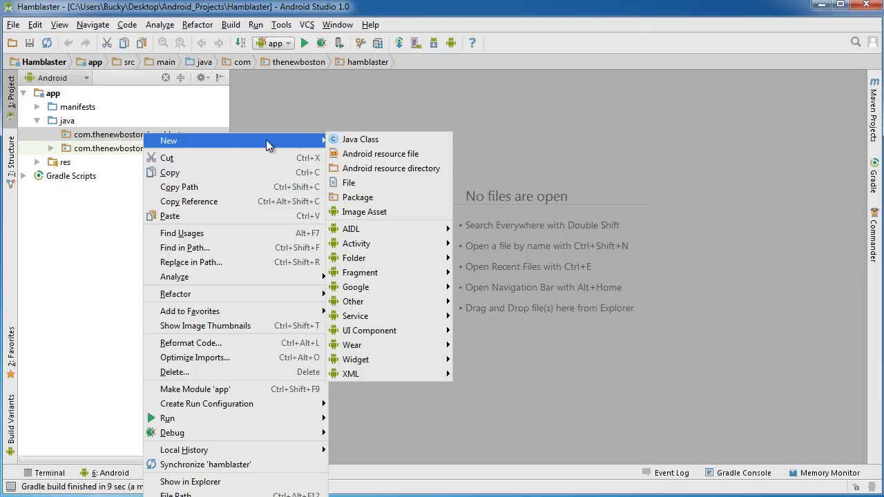
pyautogui.moveTo(356, 244)
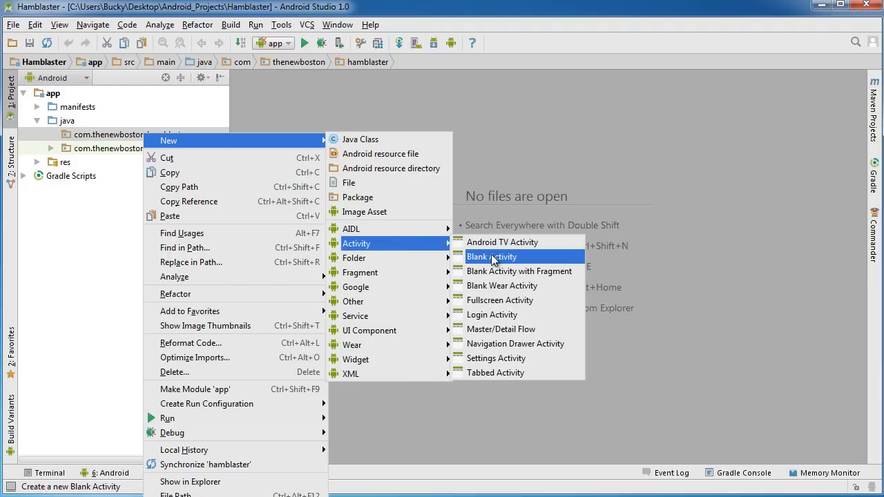
pyautogui.click(491, 256)
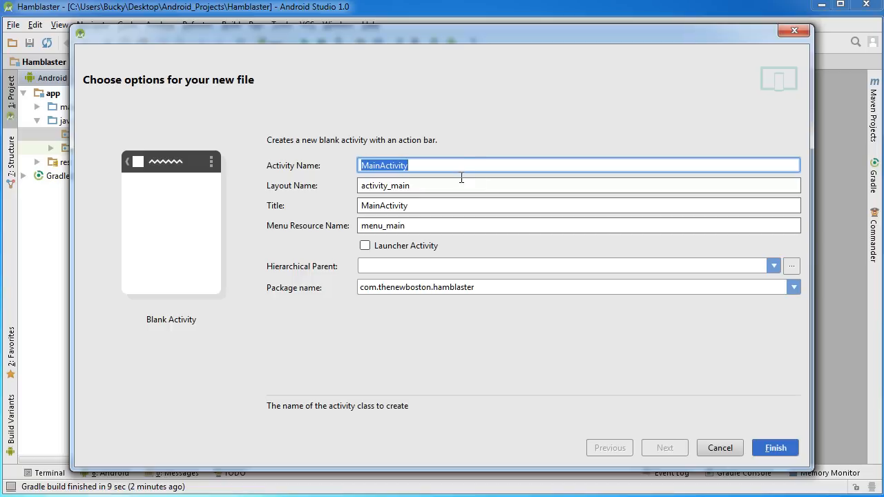
# - Keep the MainActivity name and mark the new activity as the Launcher Activity
pyautogui.click(433, 166)
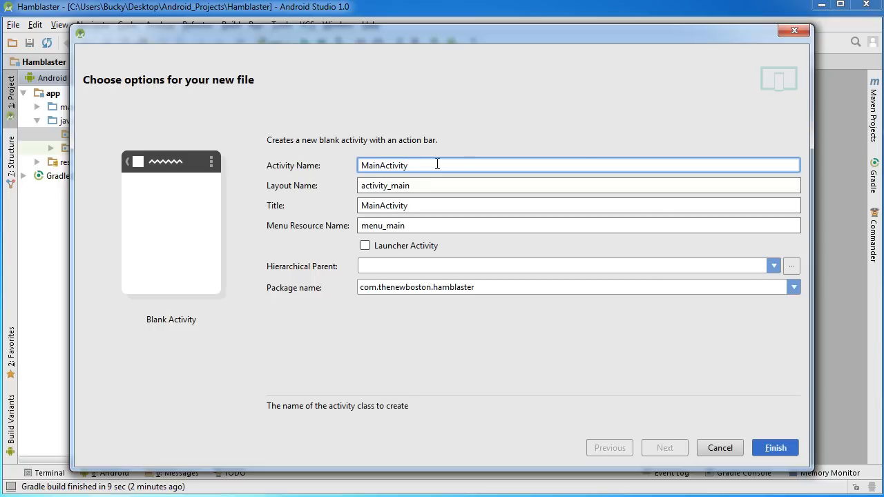
pyautogui.moveTo(455, 205)
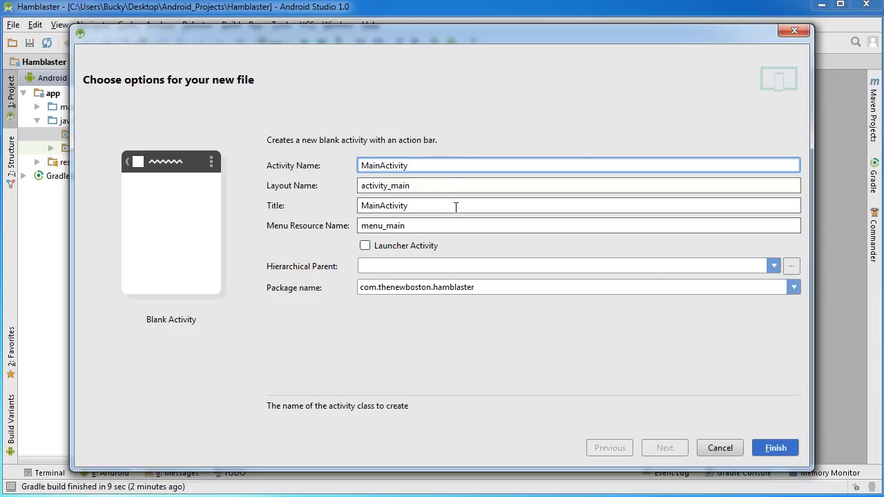
pyautogui.moveTo(423, 205)
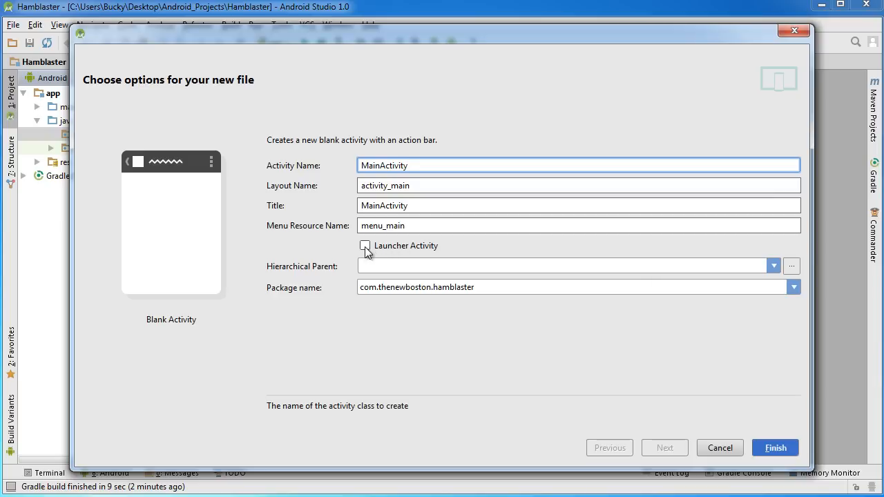
pyautogui.click(365, 246)
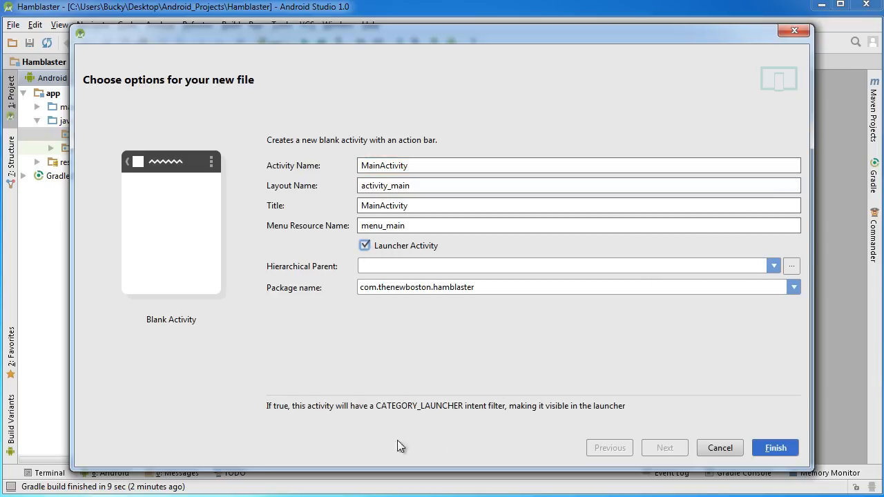
pyautogui.moveTo(517, 375)
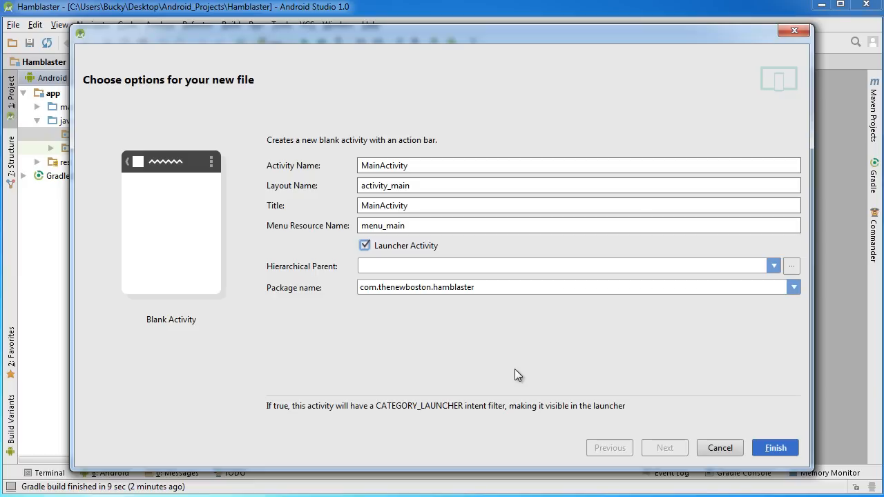
pyautogui.moveTo(403, 219)
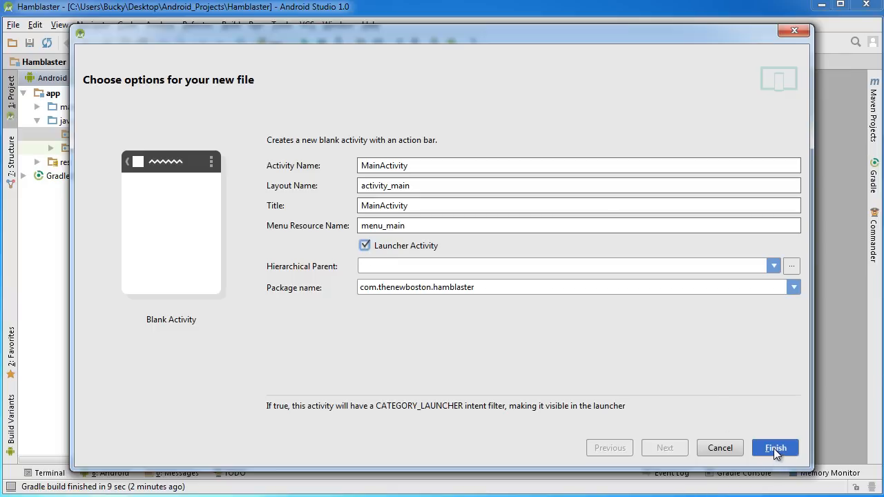
# - Create MainActivity and review its Java code and the activity_main layout with Hello world!
pyautogui.click(776, 447)
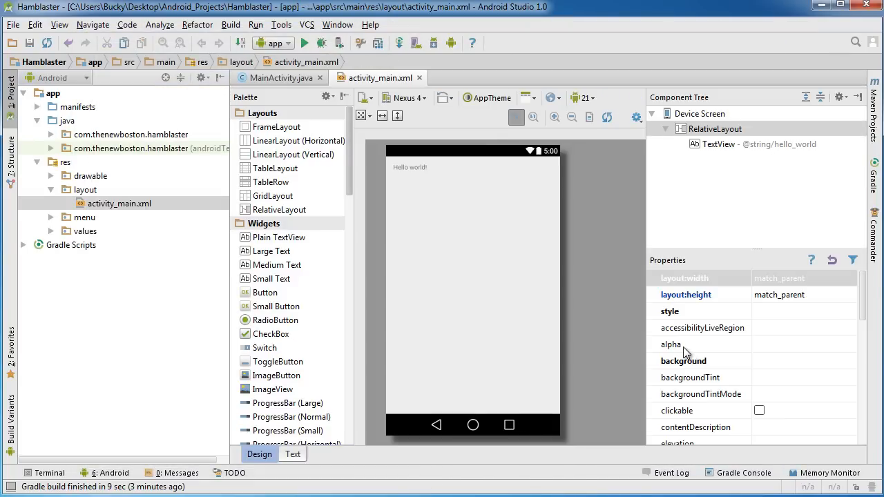
pyautogui.moveTo(246, 210)
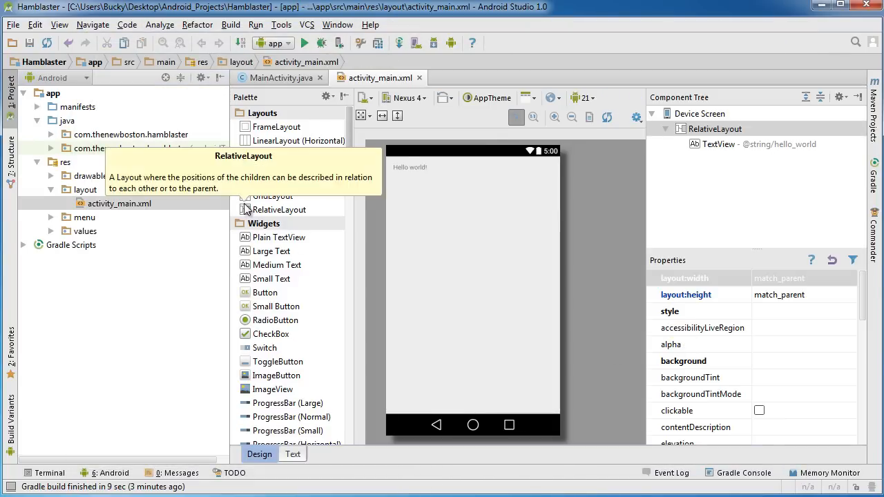
pyautogui.moveTo(229, 146)
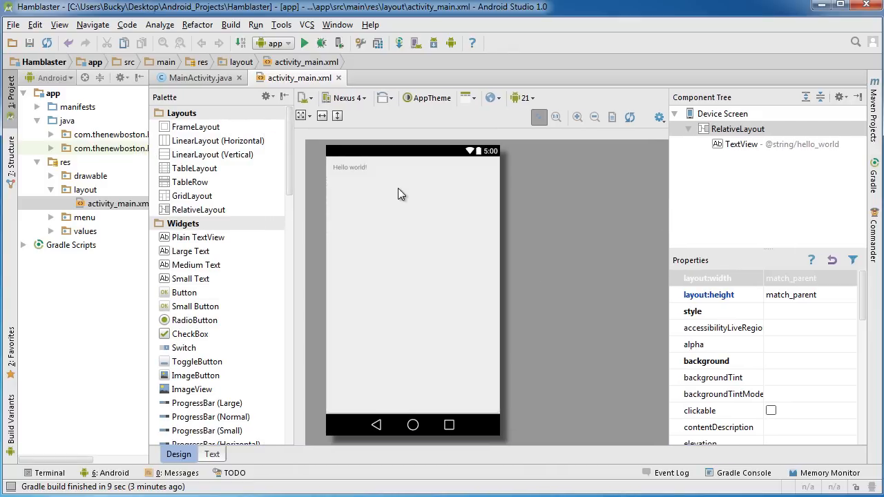
pyautogui.click(198, 78)
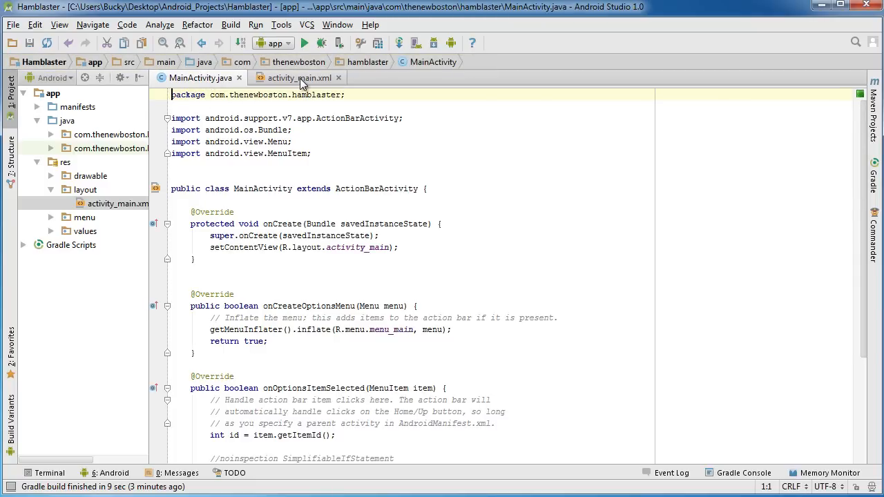
pyautogui.click(300, 77)
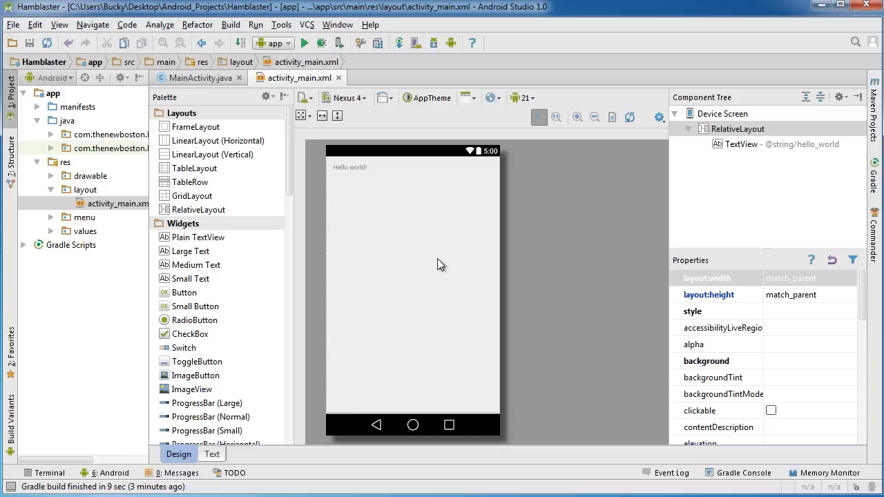
pyautogui.moveTo(432, 279)
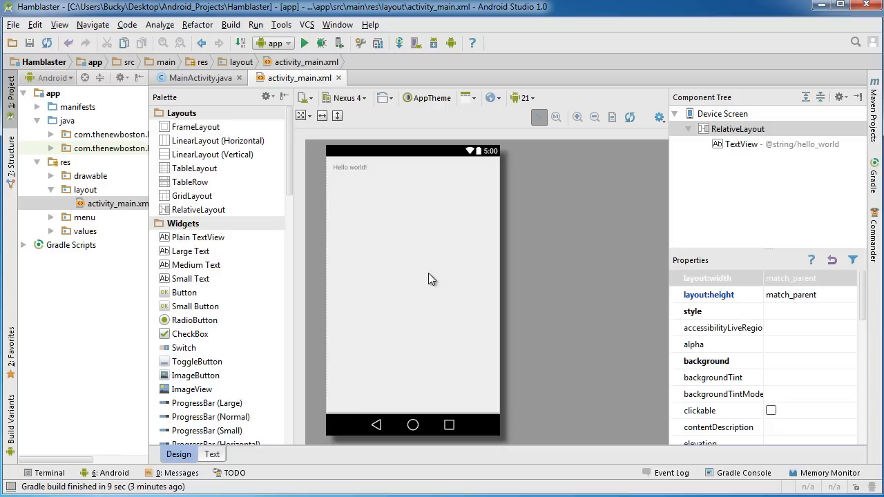
pyautogui.click(201, 78)
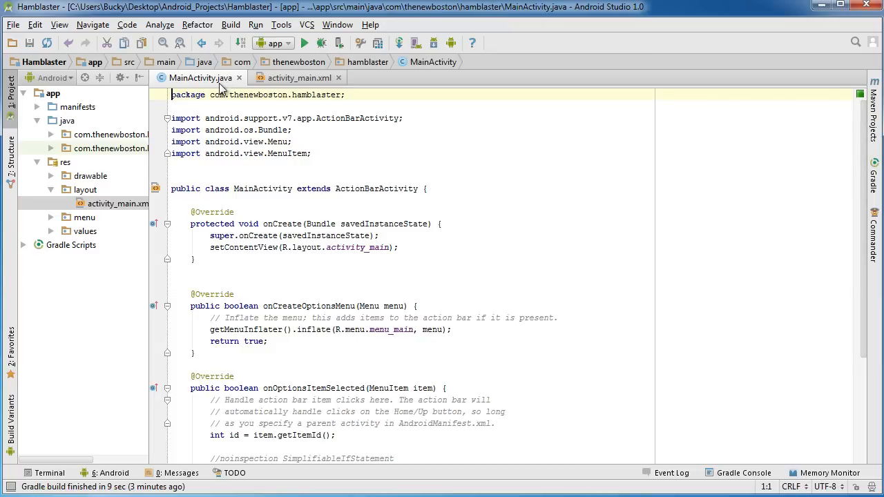
pyautogui.moveTo(143, 127)
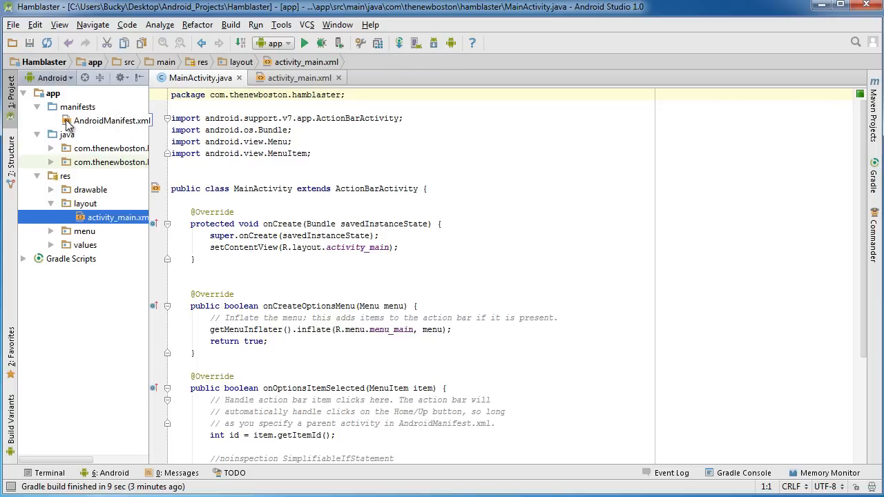
# - Review the MainActivity launcher declaration in AndroidManifest.xml, then return to the activity_main design
pyautogui.doubleClick(113, 120)
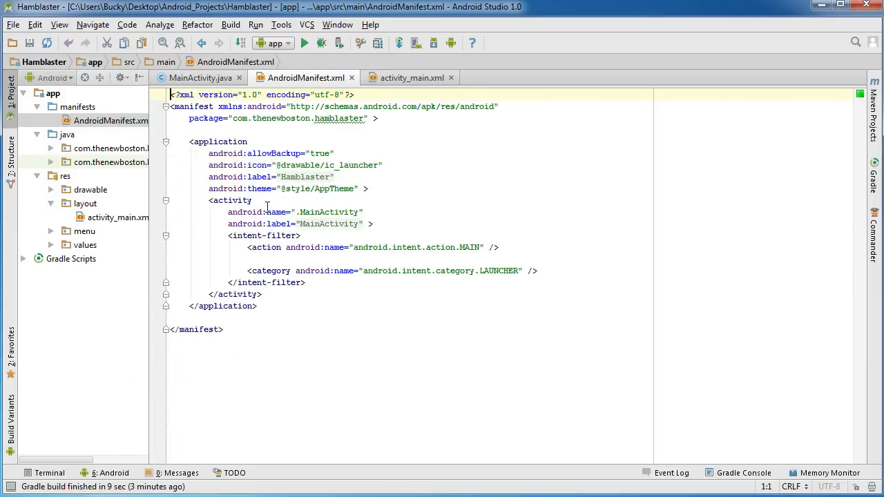
pyautogui.click(238, 200)
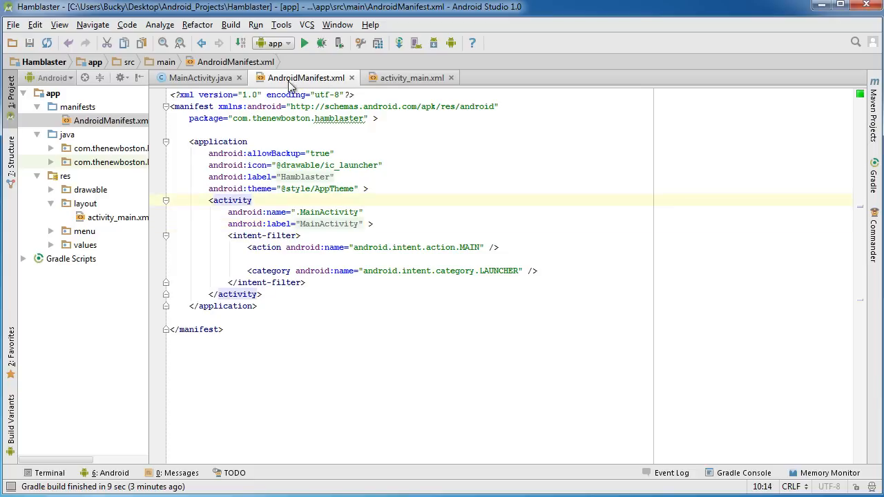
pyautogui.click(263, 293)
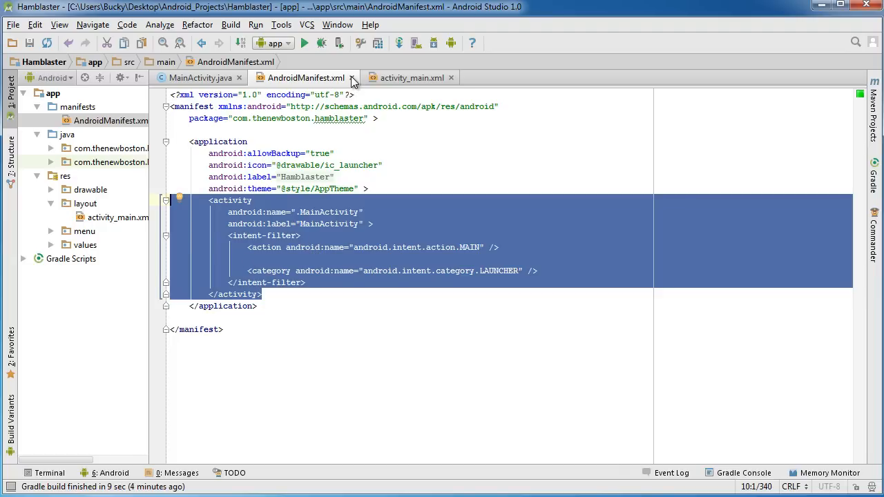
pyautogui.moveTo(352, 77)
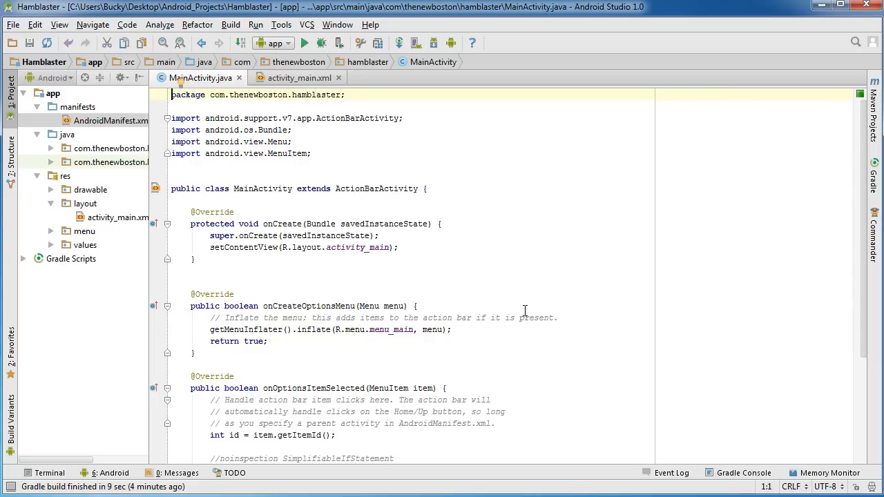
pyautogui.moveTo(297, 77)
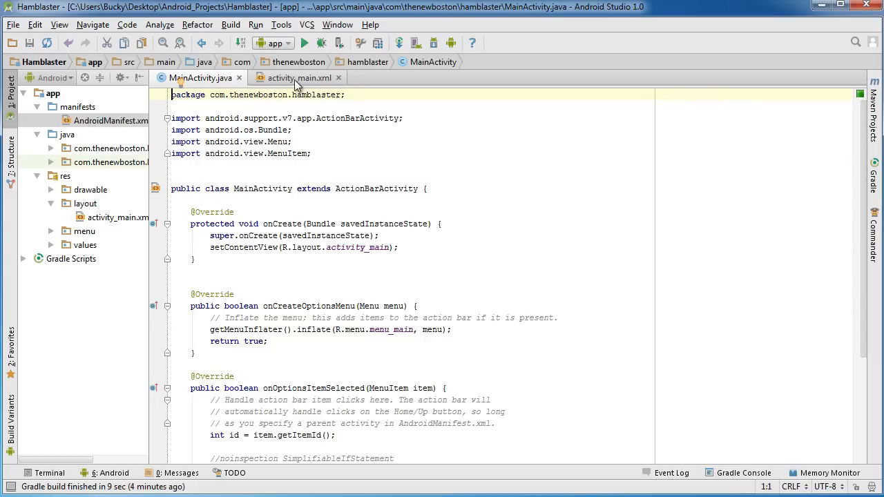
pyautogui.click(299, 78)
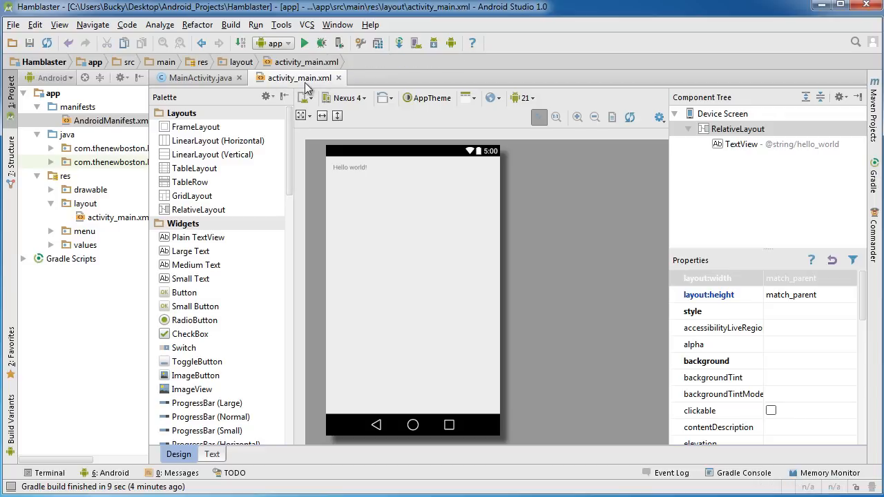
# - Select the Hello world! TextView in the activity_main design for removal
pyautogui.click(348, 168)
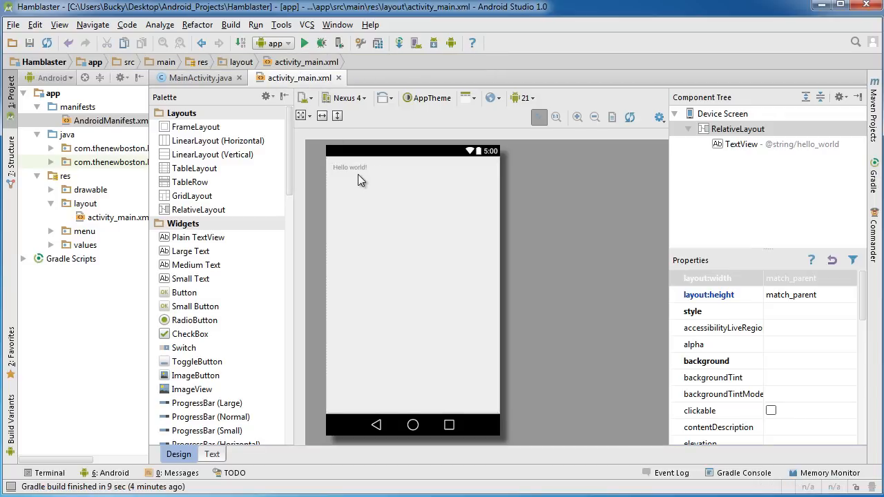
pyautogui.click(348, 167)
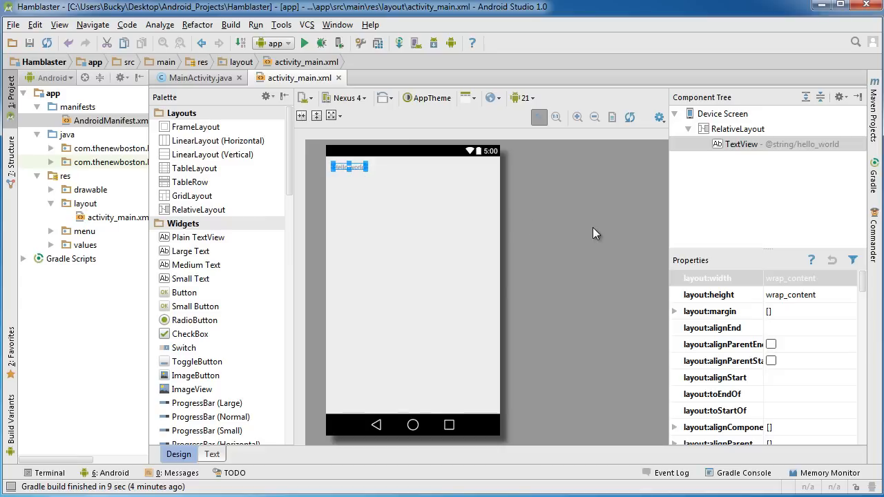
pyautogui.moveTo(707, 263)
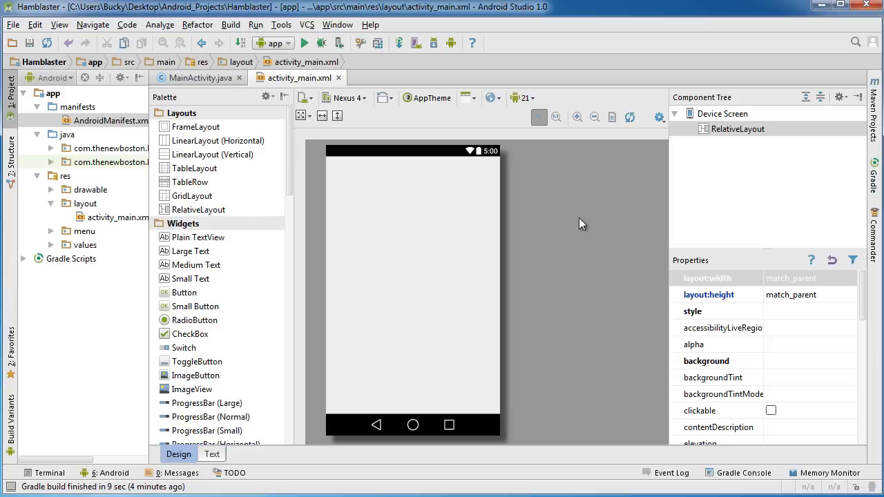
pyautogui.moveTo(603, 252)
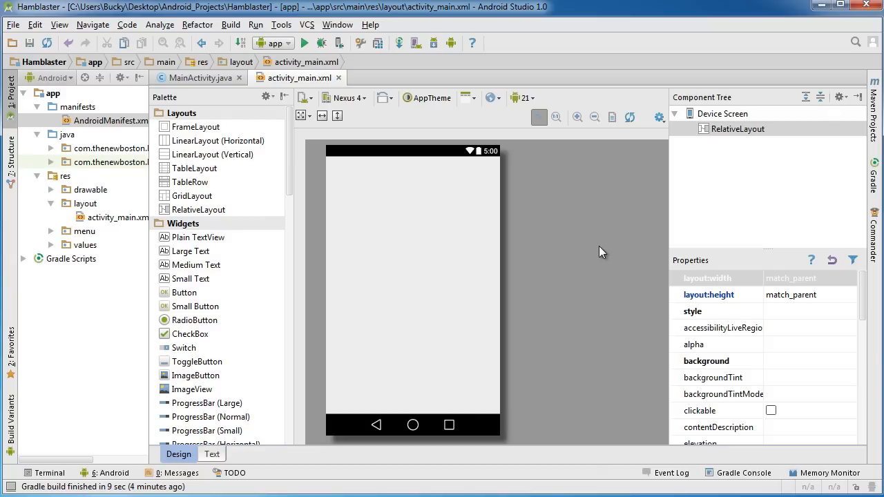
pyautogui.moveTo(644, 282)
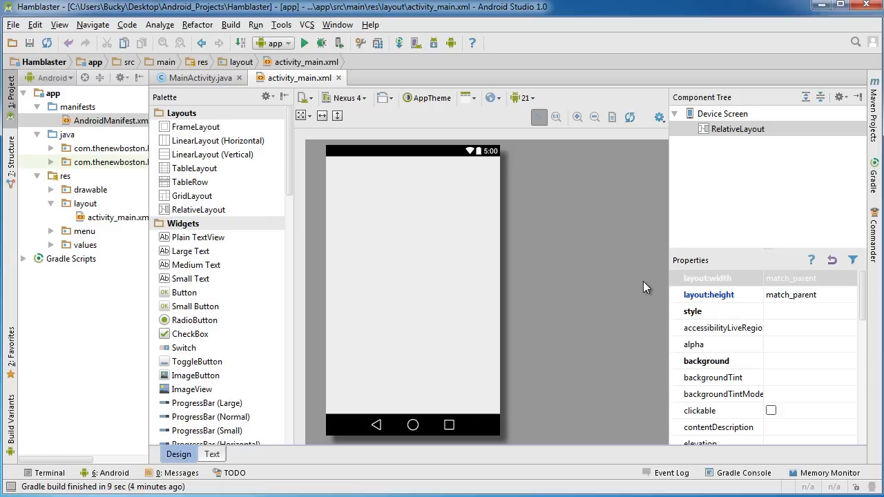
pyautogui.moveTo(683, 296)
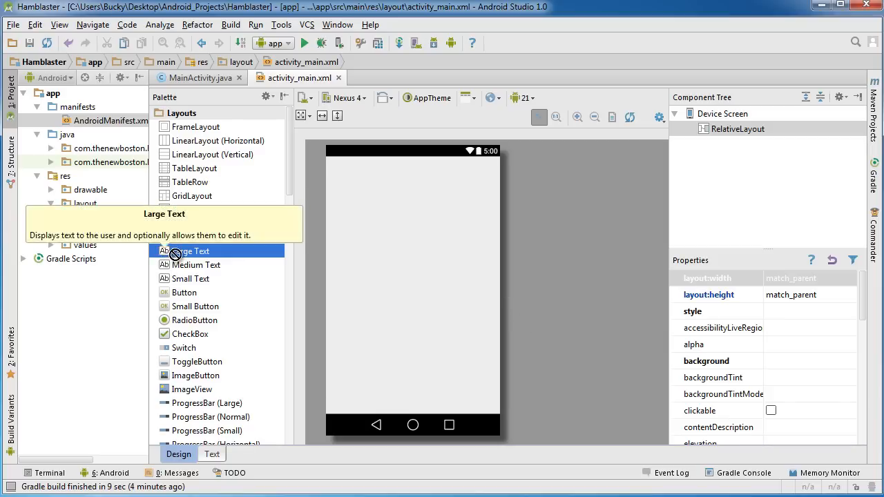
# - Place a Large Text widget at the top-left of the design preview
pyautogui.moveTo(194, 252); pyautogui.dragTo(354, 169)
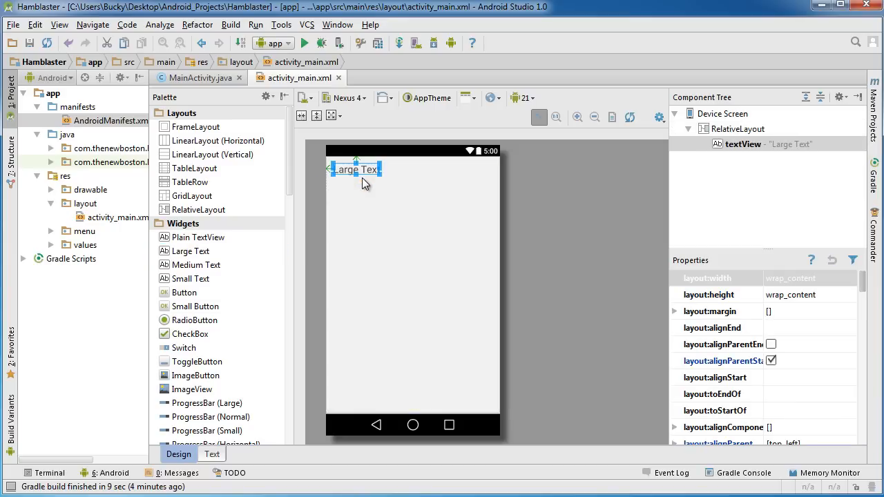
pyautogui.moveTo(605, 222)
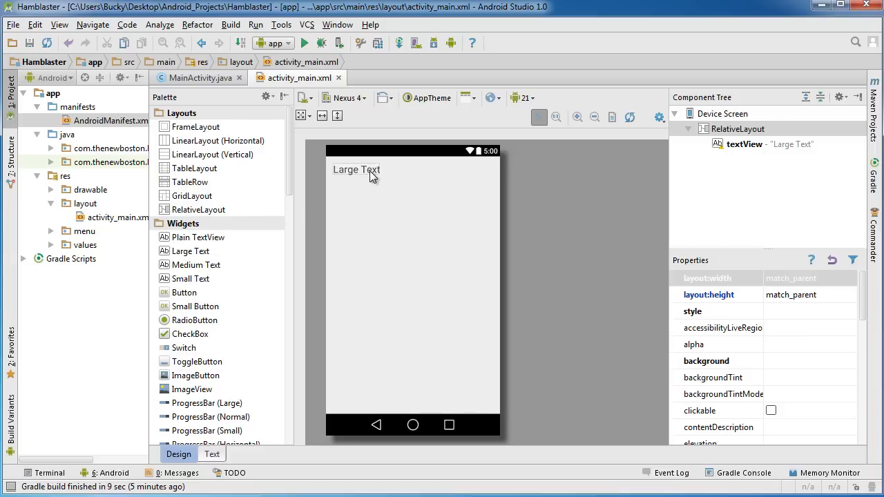
pyautogui.click(357, 170)
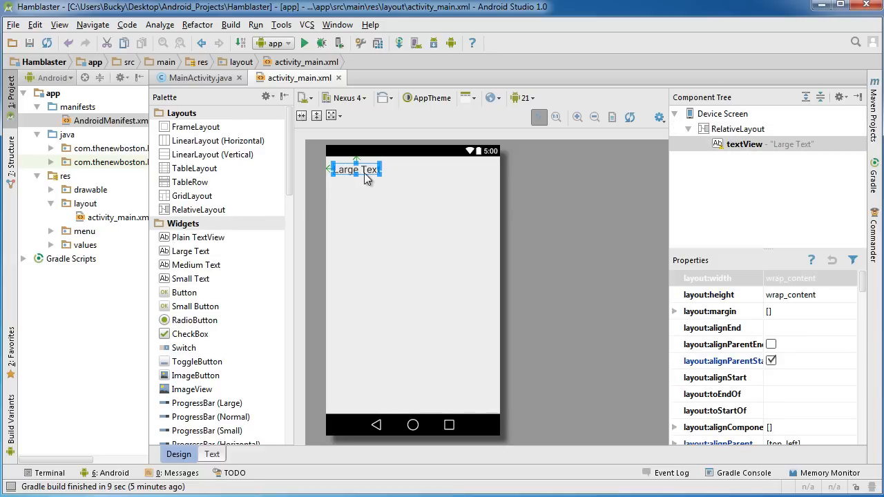
pyautogui.moveTo(412, 180)
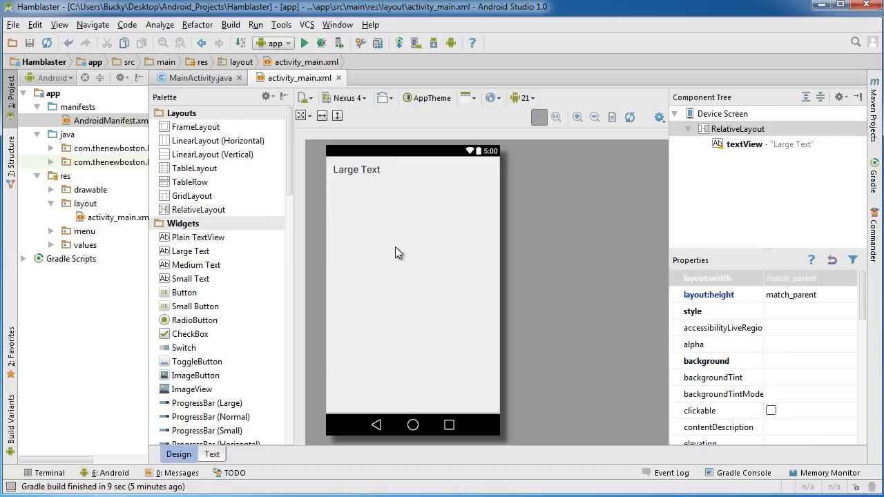
pyautogui.moveTo(348, 211)
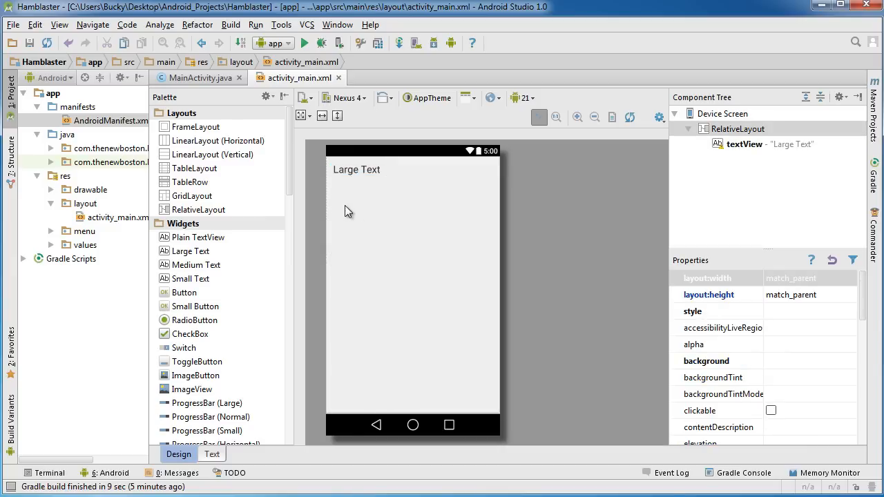
pyautogui.moveTo(485, 195)
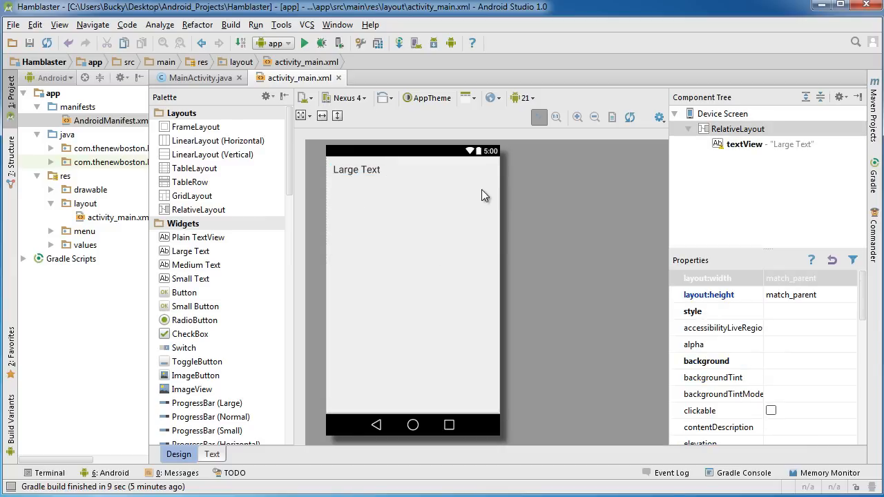
pyautogui.moveTo(433, 254)
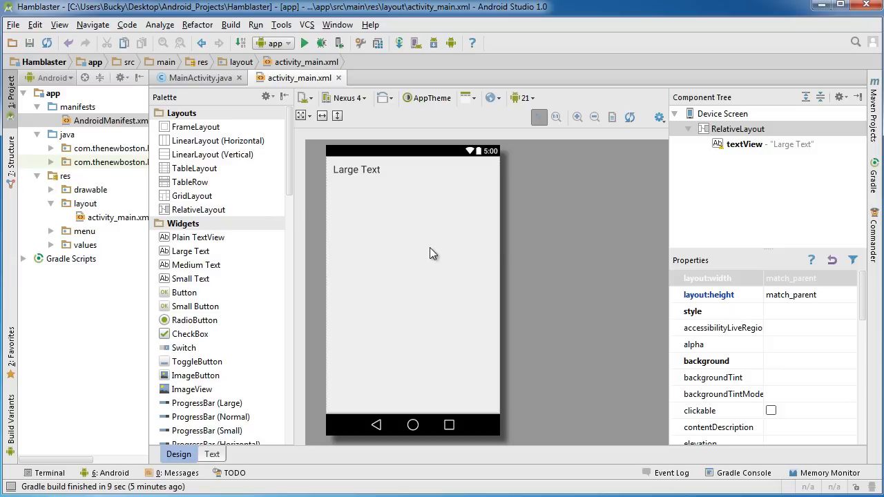
pyautogui.moveTo(401, 216)
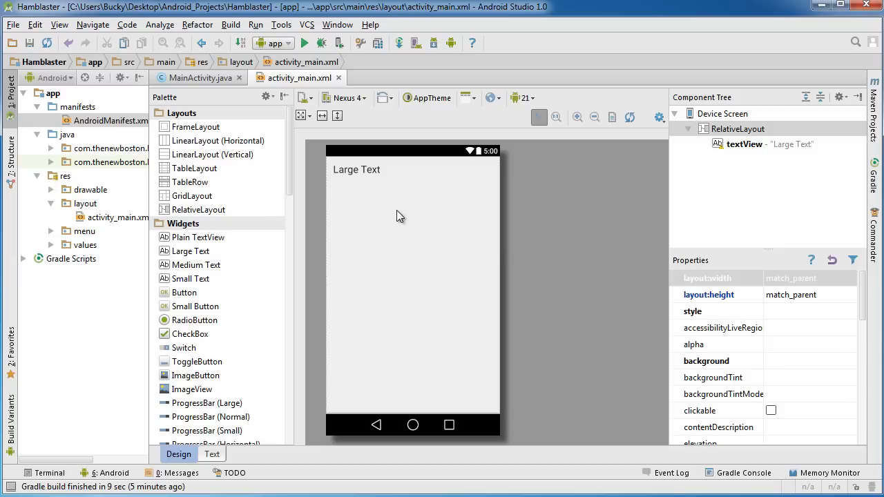
pyautogui.moveTo(312, 232)
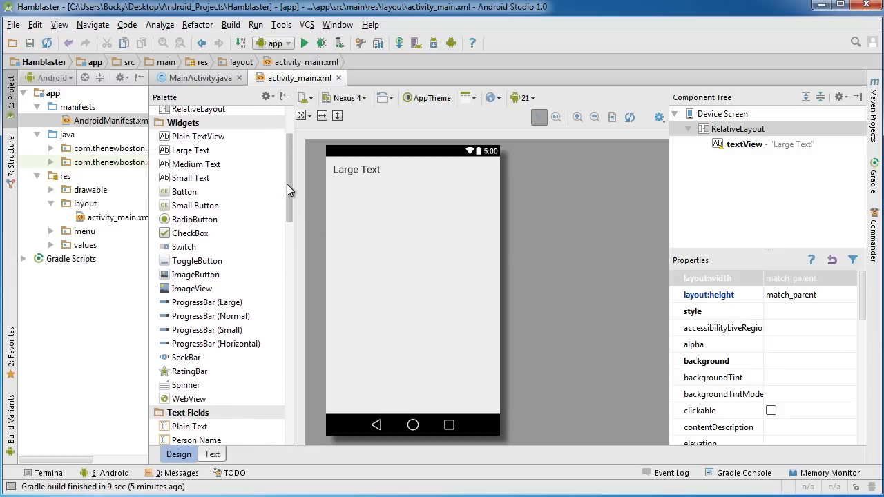
# - Add an E-mail field below the label and a Password field beneath it
pyautogui.scroll(-3)
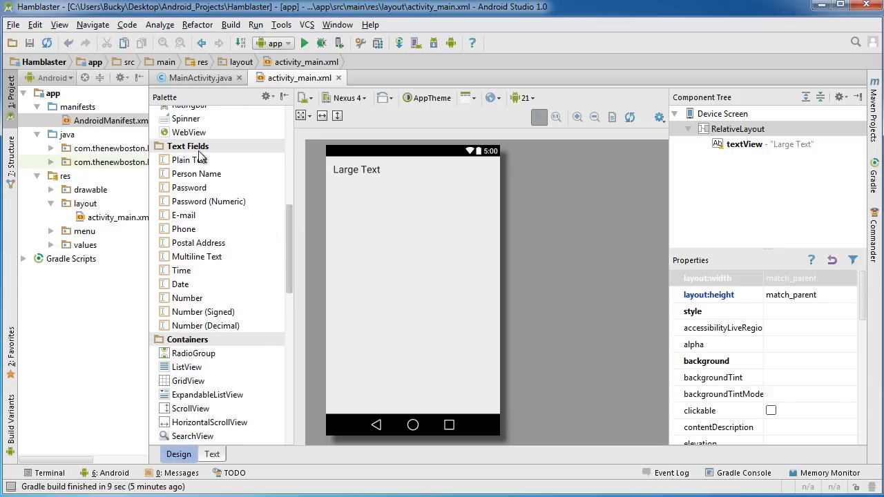
pyautogui.click(186, 146)
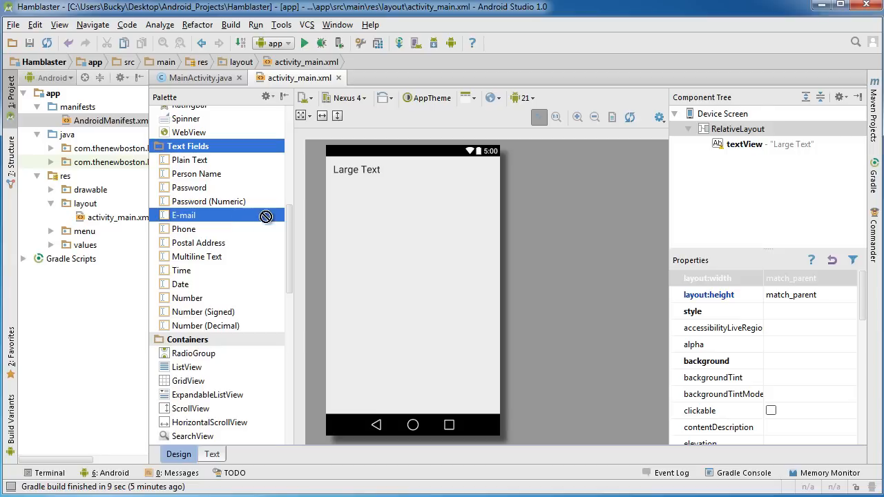
pyautogui.moveTo(184, 216); pyautogui.dragTo(415, 204)
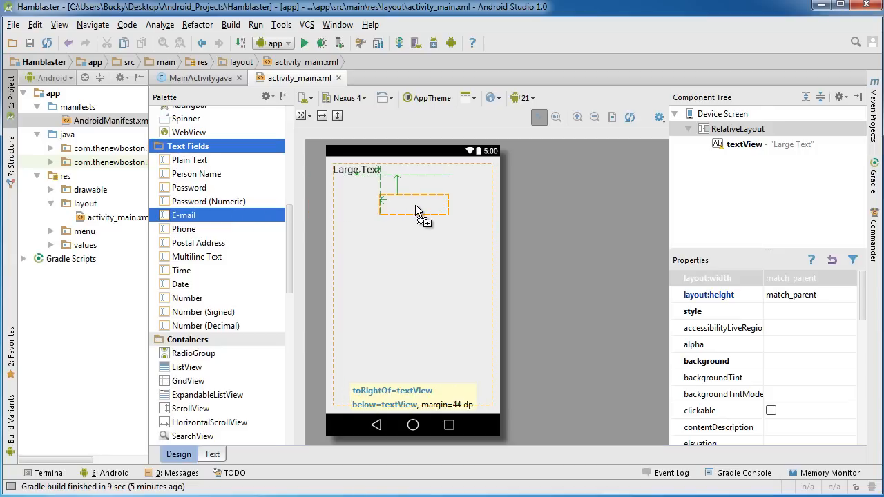
pyautogui.moveTo(415, 207); pyautogui.dragTo(411, 214)
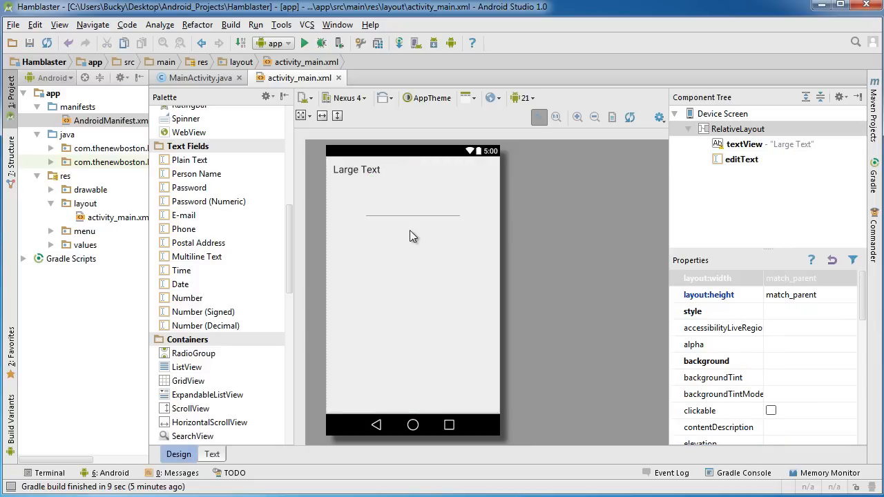
pyautogui.moveTo(202, 164)
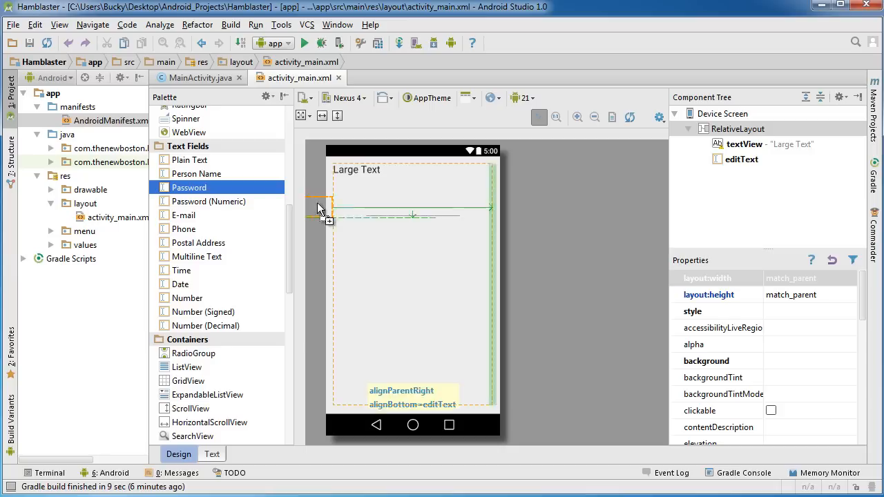
pyautogui.moveTo(320, 207); pyautogui.dragTo(411, 252)
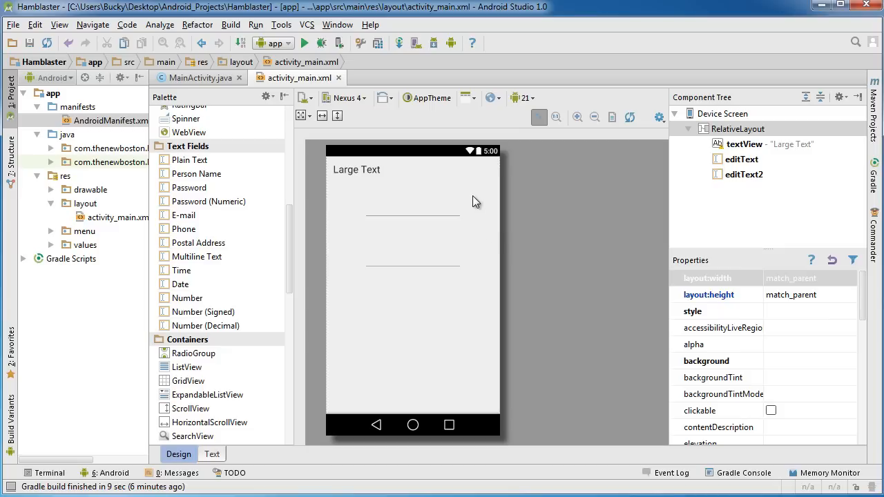
pyautogui.click(411, 251)
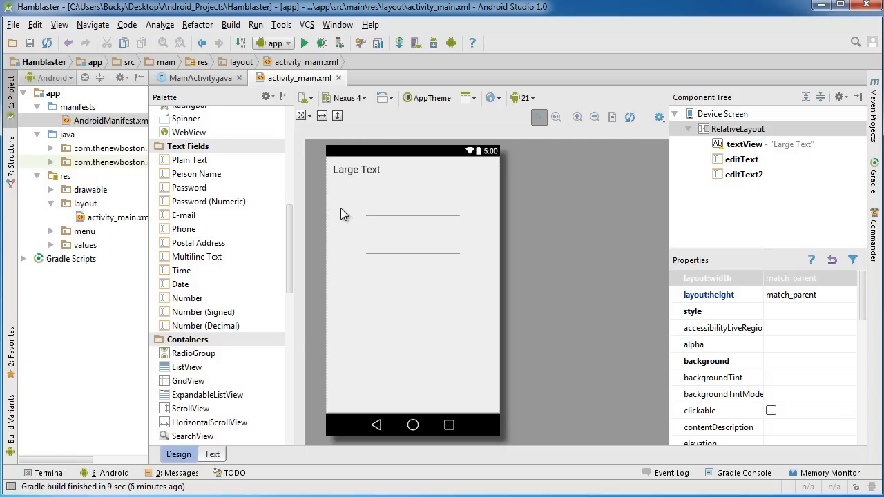
pyautogui.moveTo(337, 251)
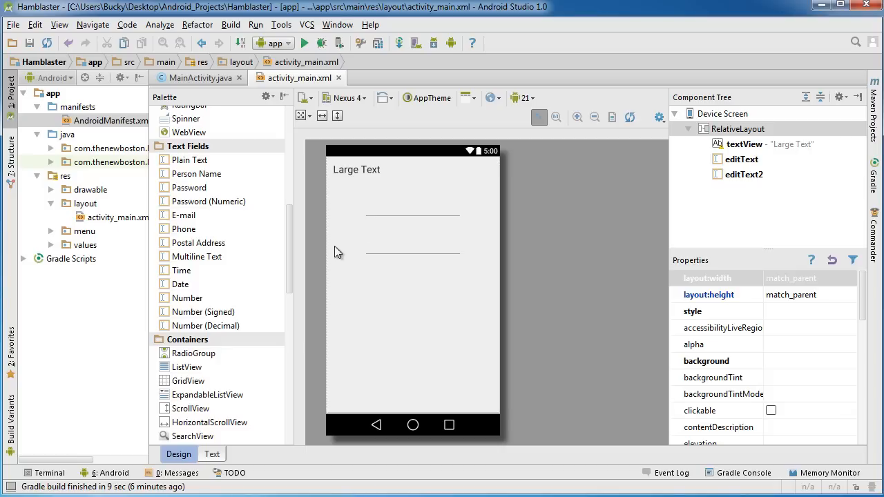
pyautogui.moveTo(492, 271)
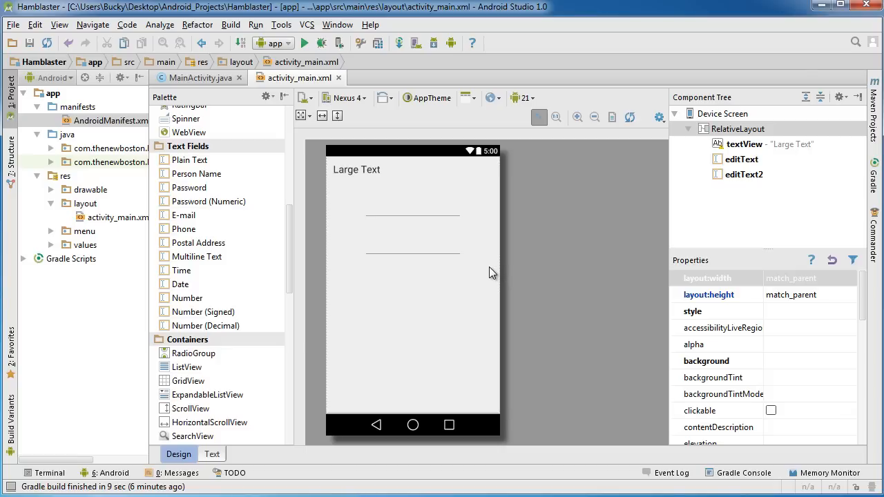
pyautogui.moveTo(495, 263)
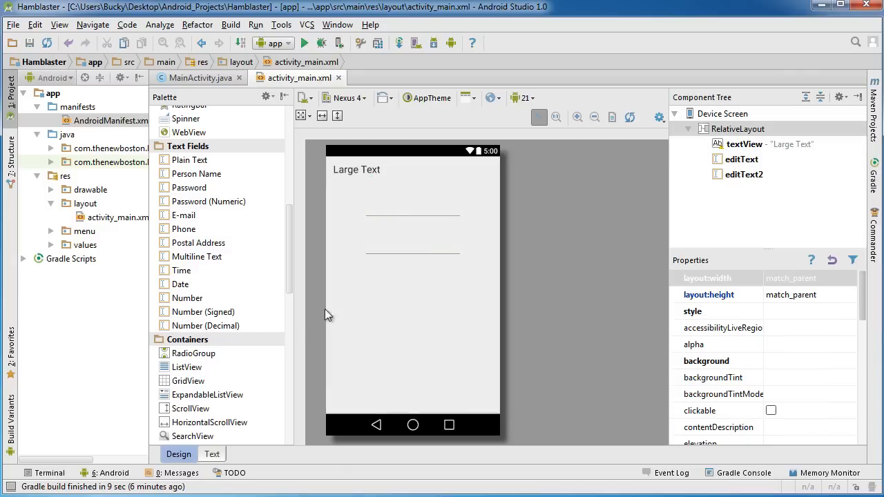
pyautogui.moveTo(293, 279)
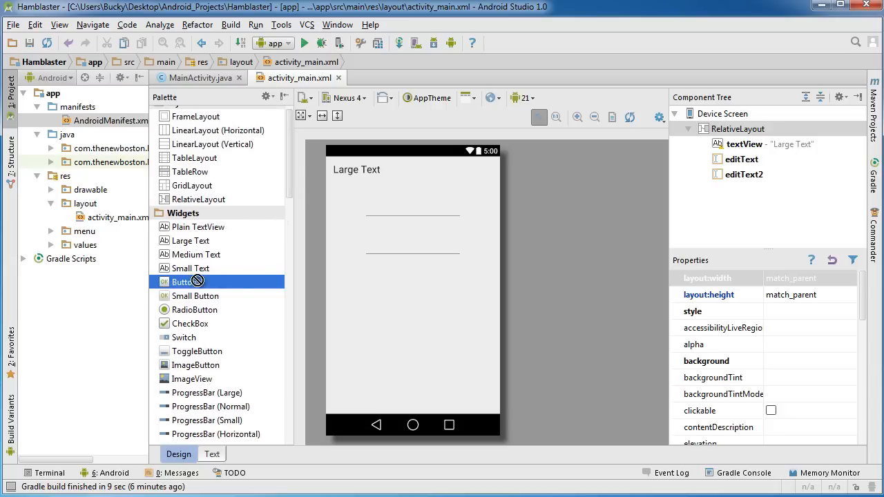
# - Add a Button widget centered below the password field
pyautogui.moveTo(182, 282); pyautogui.dragTo(412, 285)
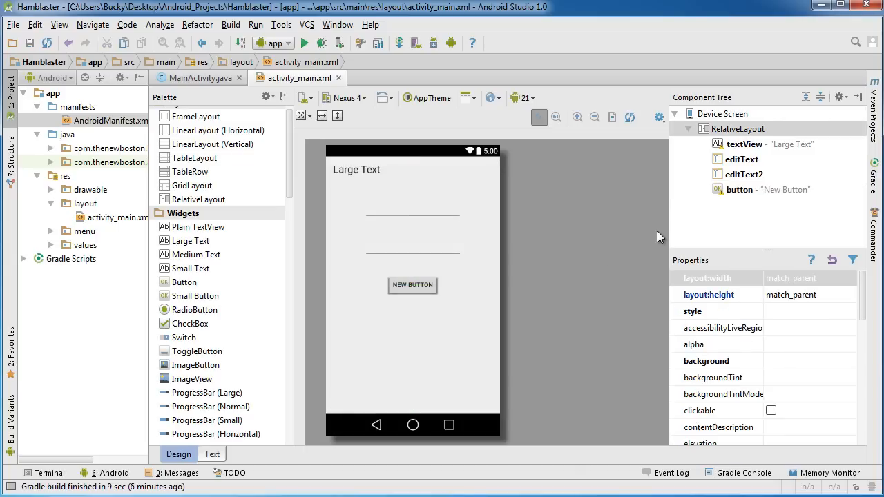
pyautogui.moveTo(634, 259)
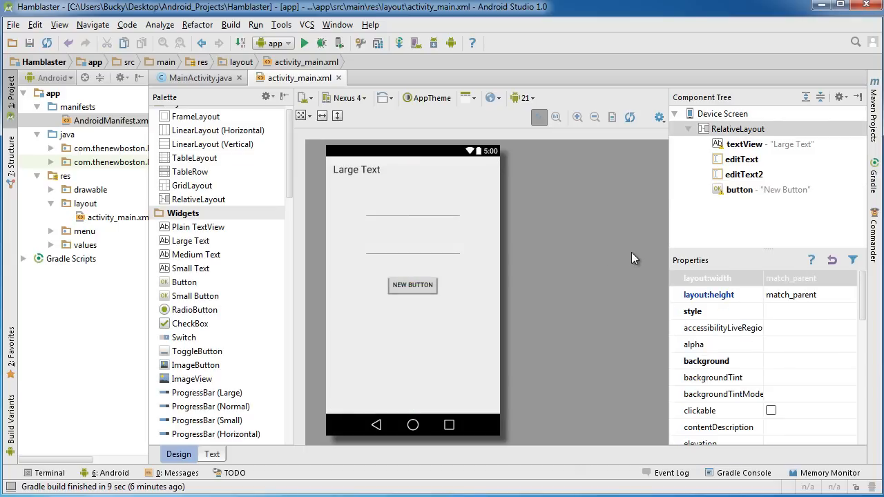
pyautogui.moveTo(598, 262)
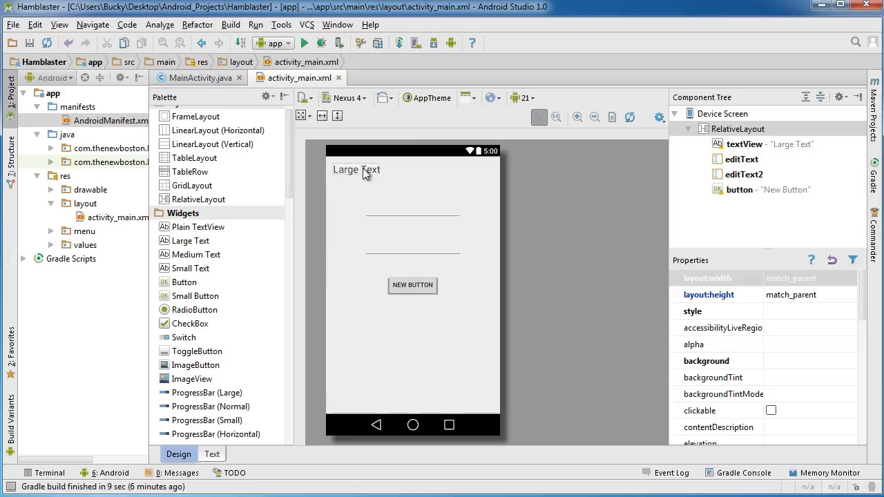
# - Enter 'Sign In' into the Large Text label's text property
pyautogui.click(356, 169)
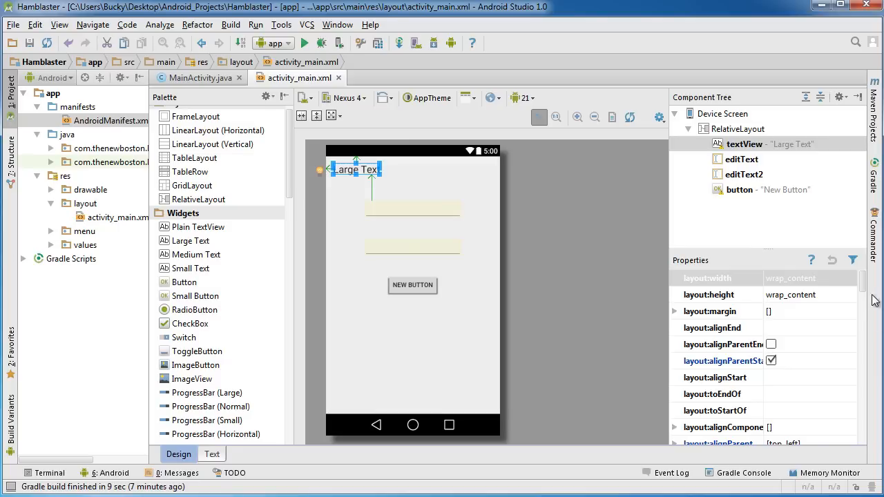
pyautogui.scroll(-3)
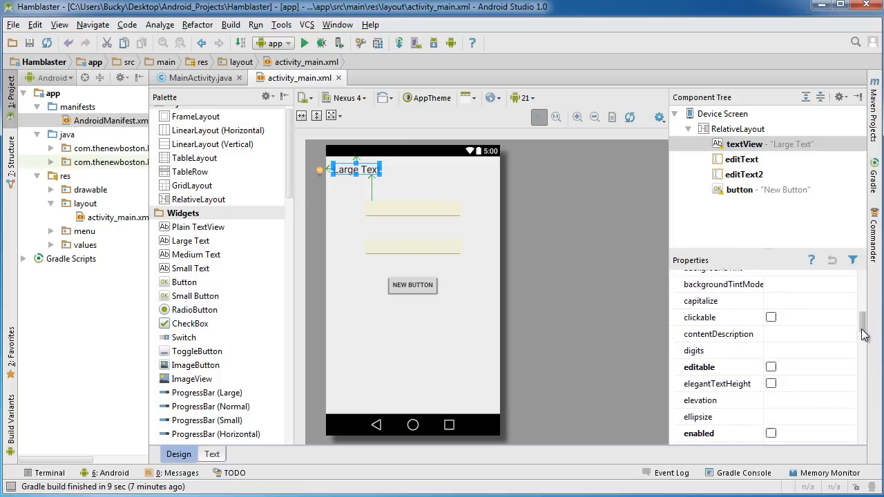
pyautogui.scroll(-3)
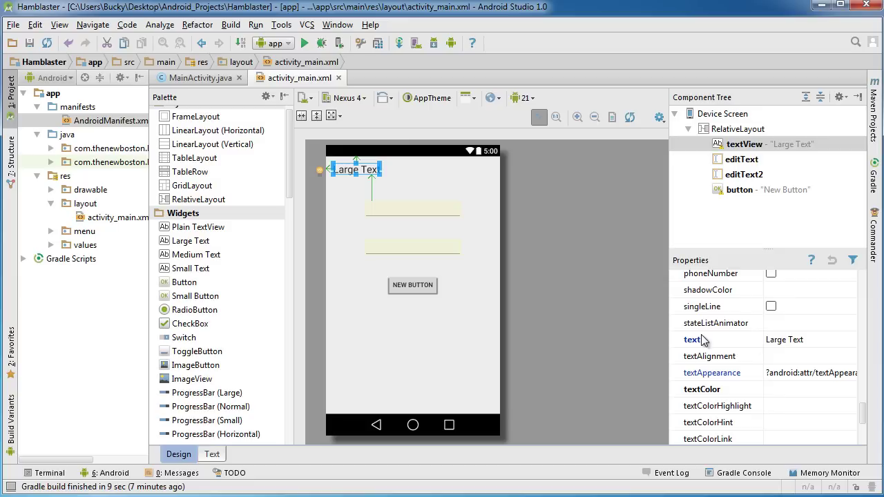
pyautogui.moveTo(798, 348)
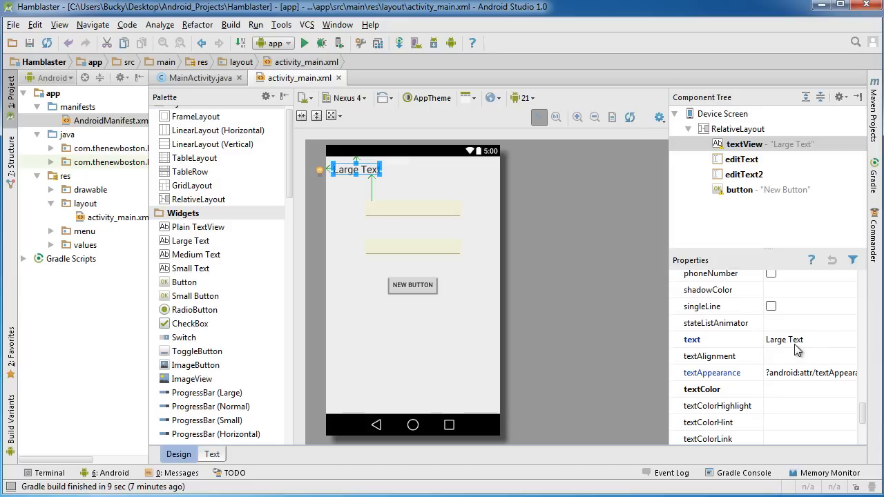
pyautogui.click(790, 340)
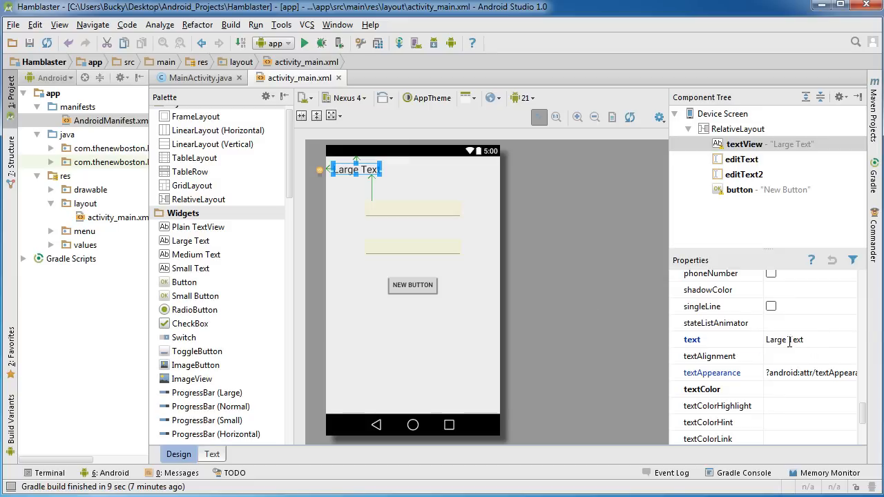
pyautogui.click(801, 339)
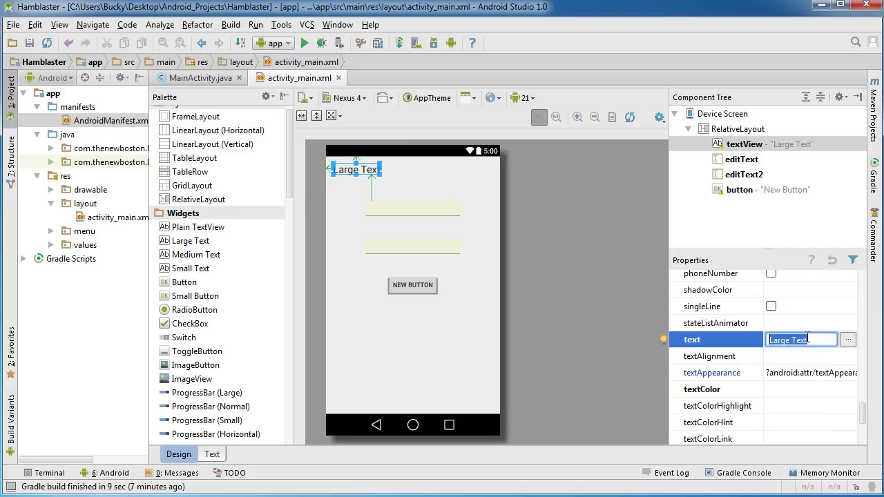
pyautogui.write('Sign In')
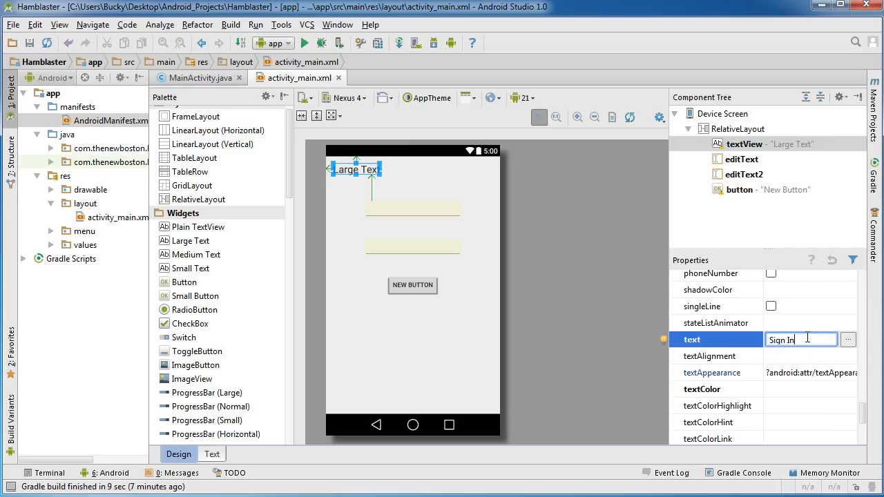